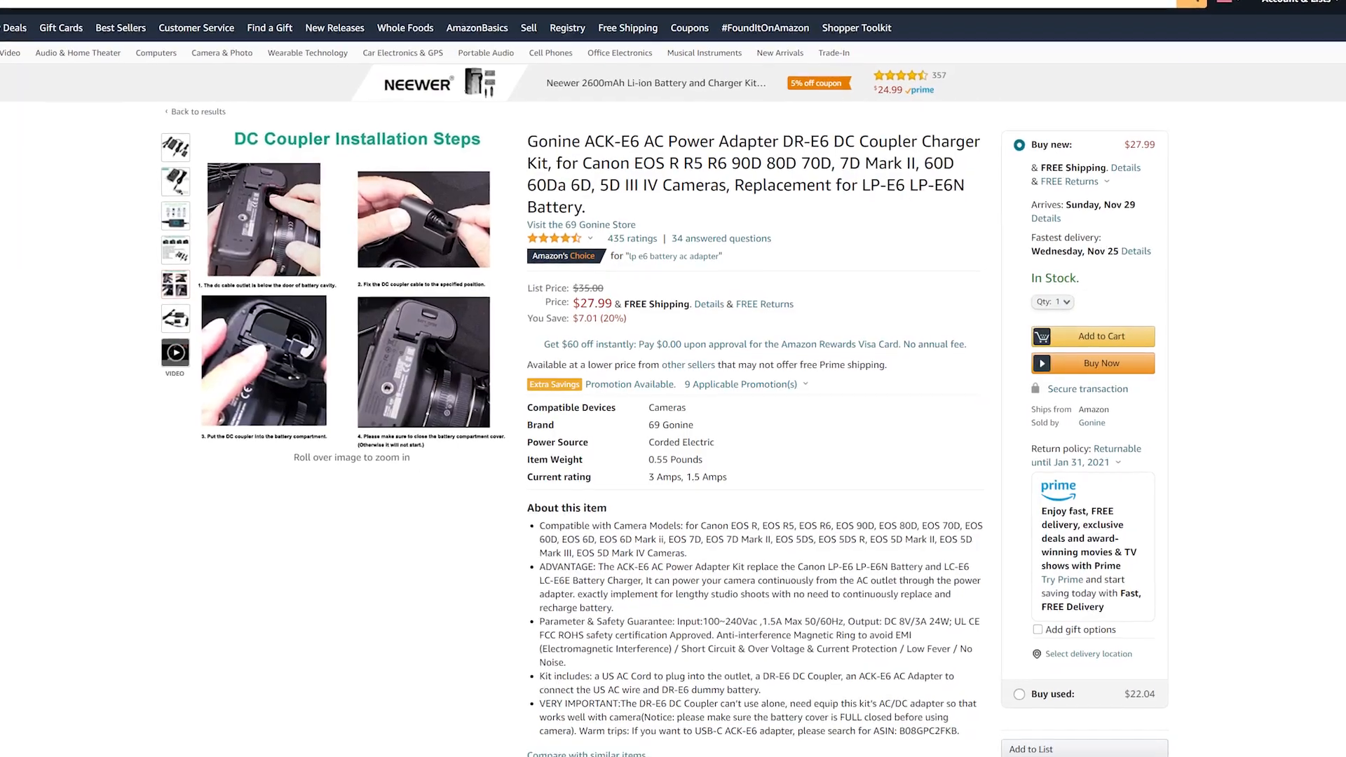
Scroll through the Gonine DR-E6 DC coupler adapter kit listing on Amazon.
scroll(down, 3)
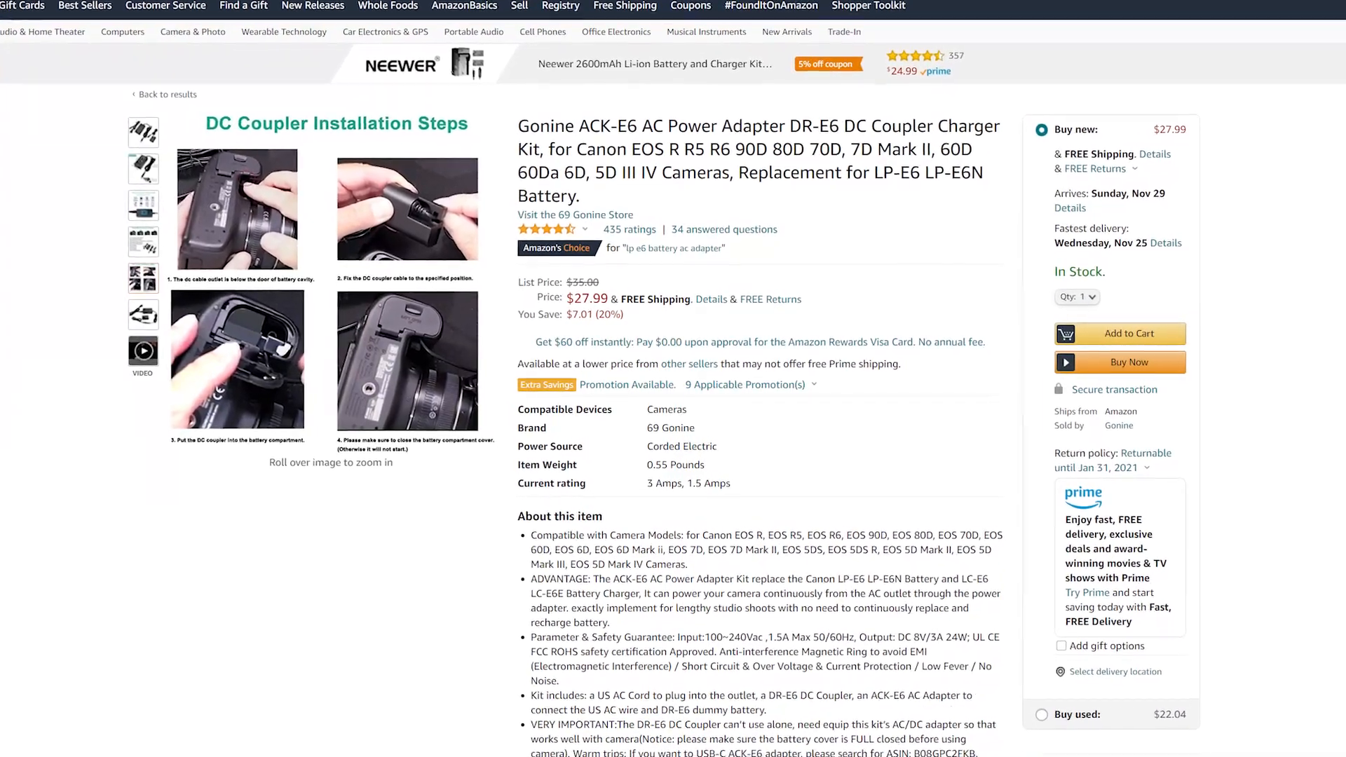
scroll(down, 3)
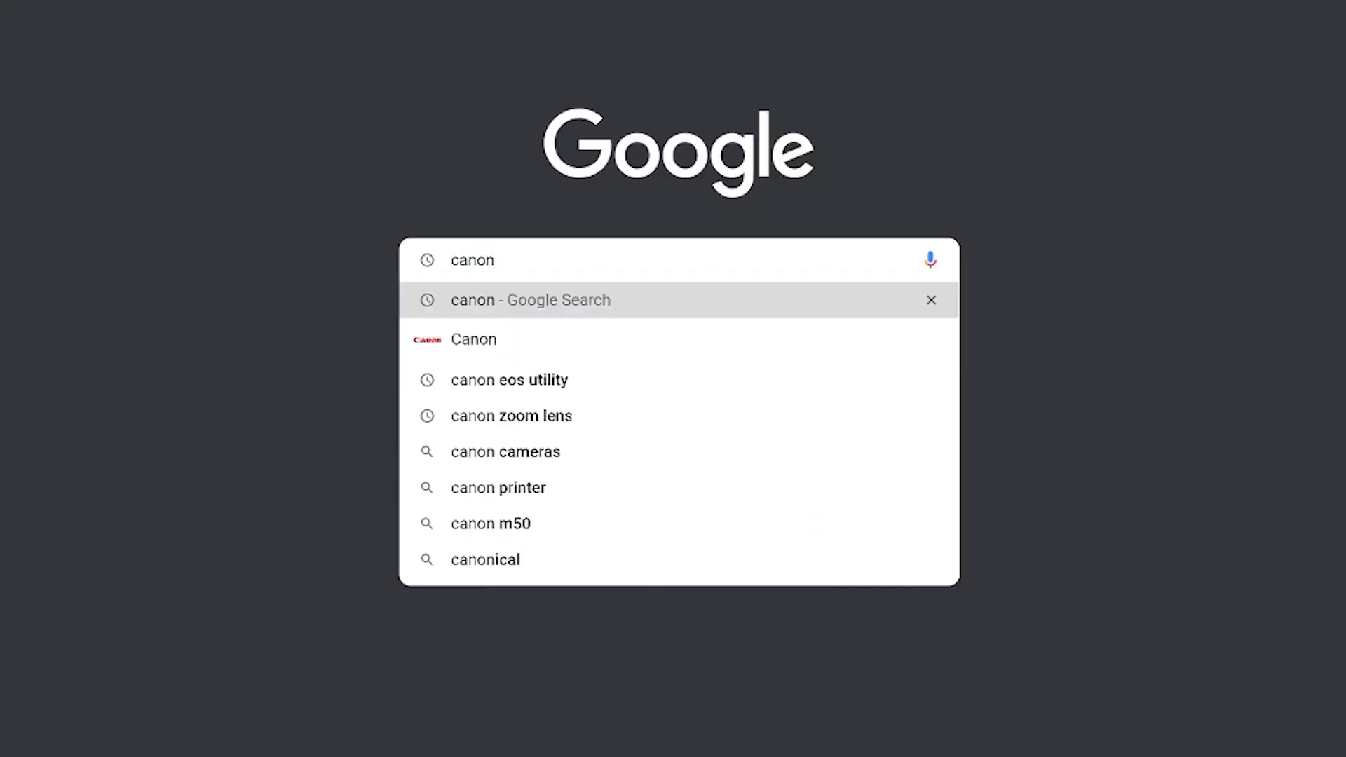
Go to usa.canon.com's EOS Utility page and scroll to the EOS camera model list.
click(509, 380)
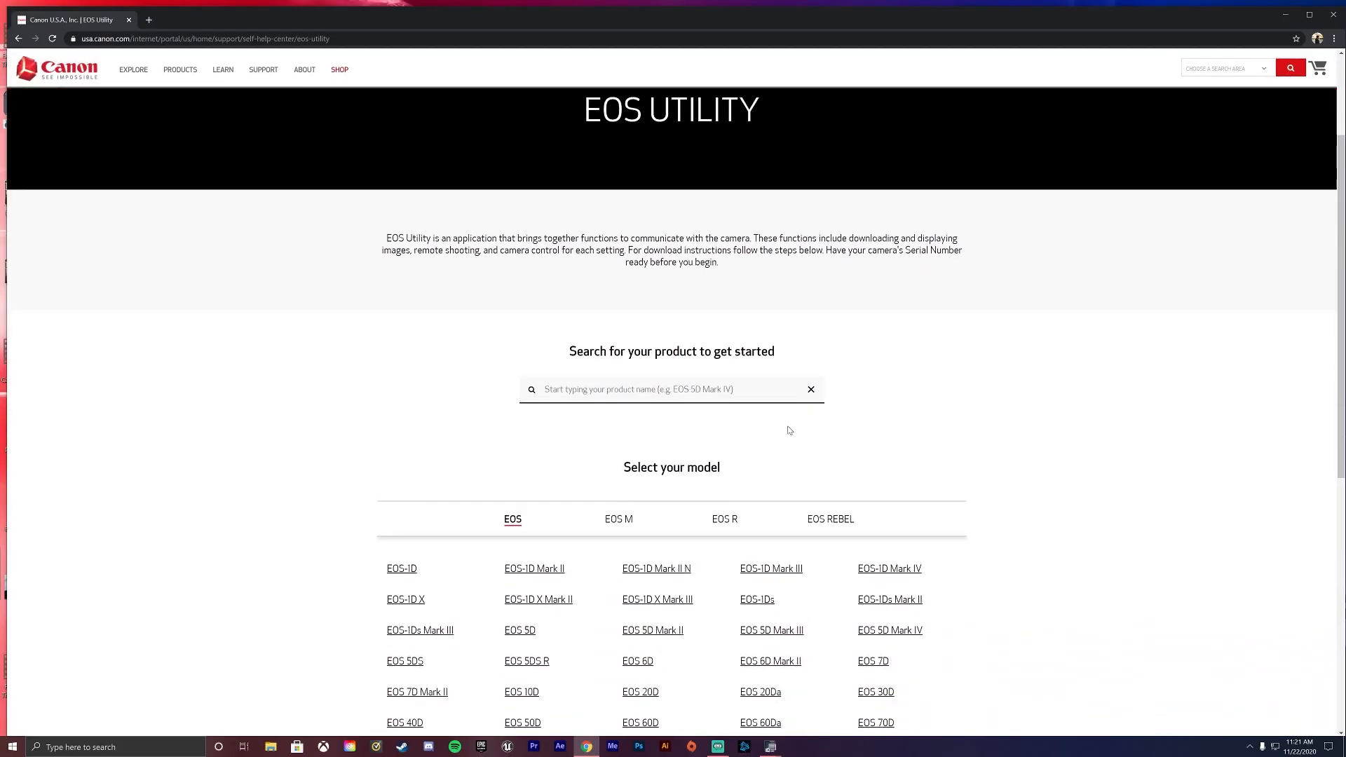
scroll(down, 3)
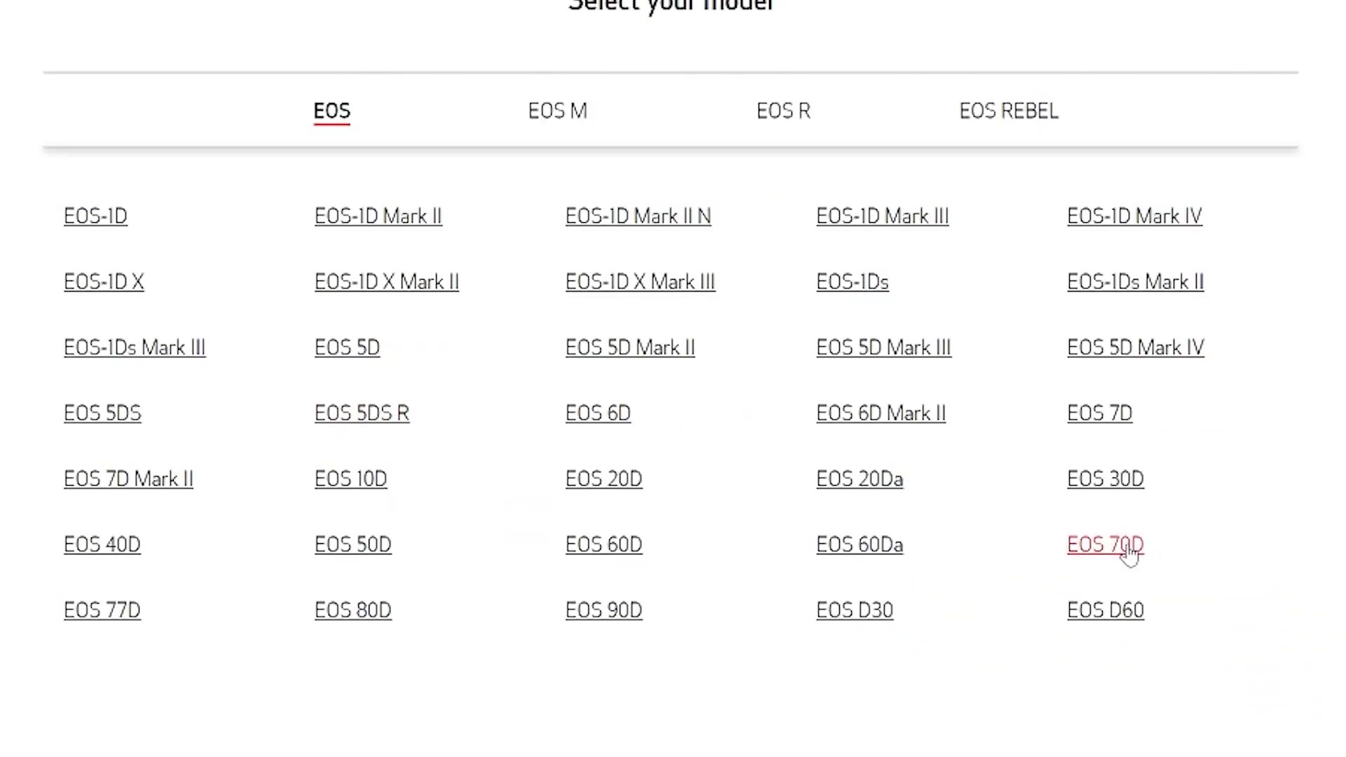
mouse_move(604, 478)
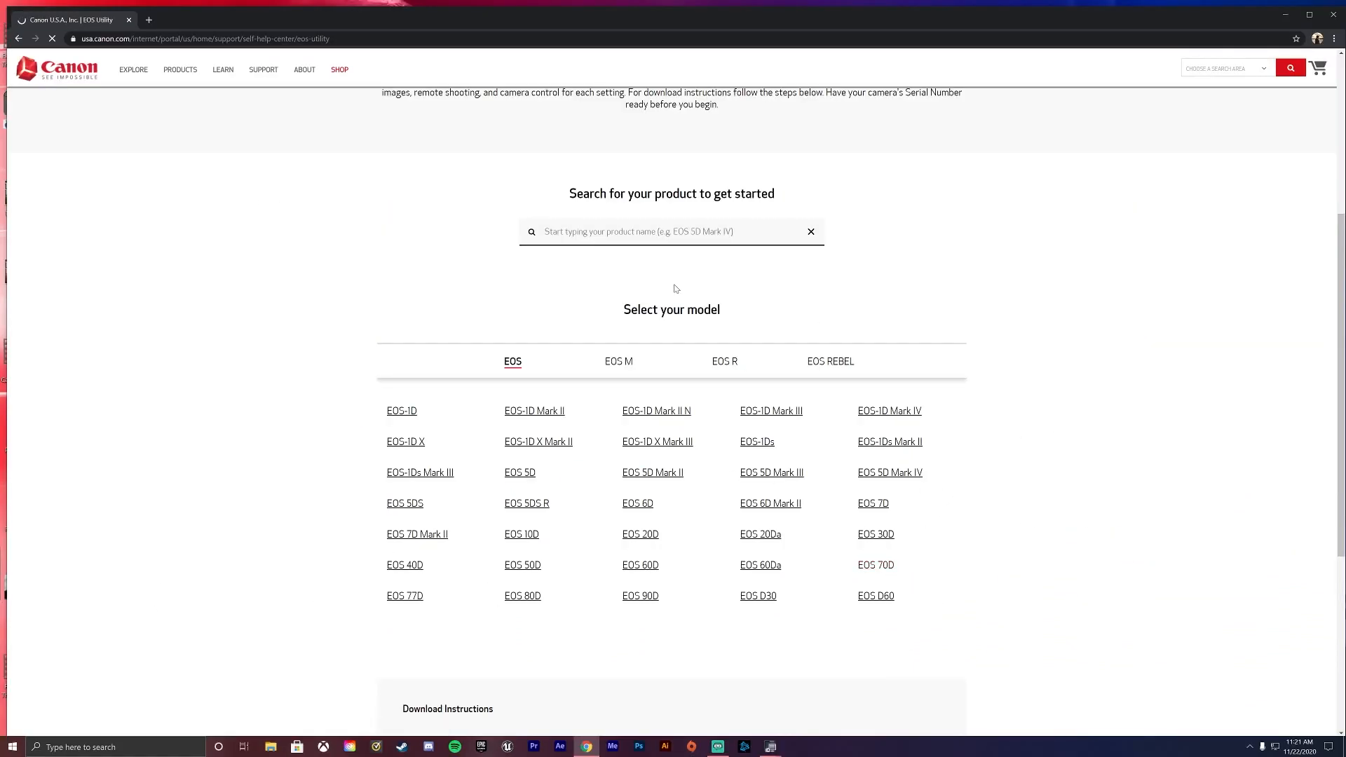
Download EOS Utility 3.13.10 for Windows from the EOS 70D software downloads, dismissing the sign-up form.
click(876, 564)
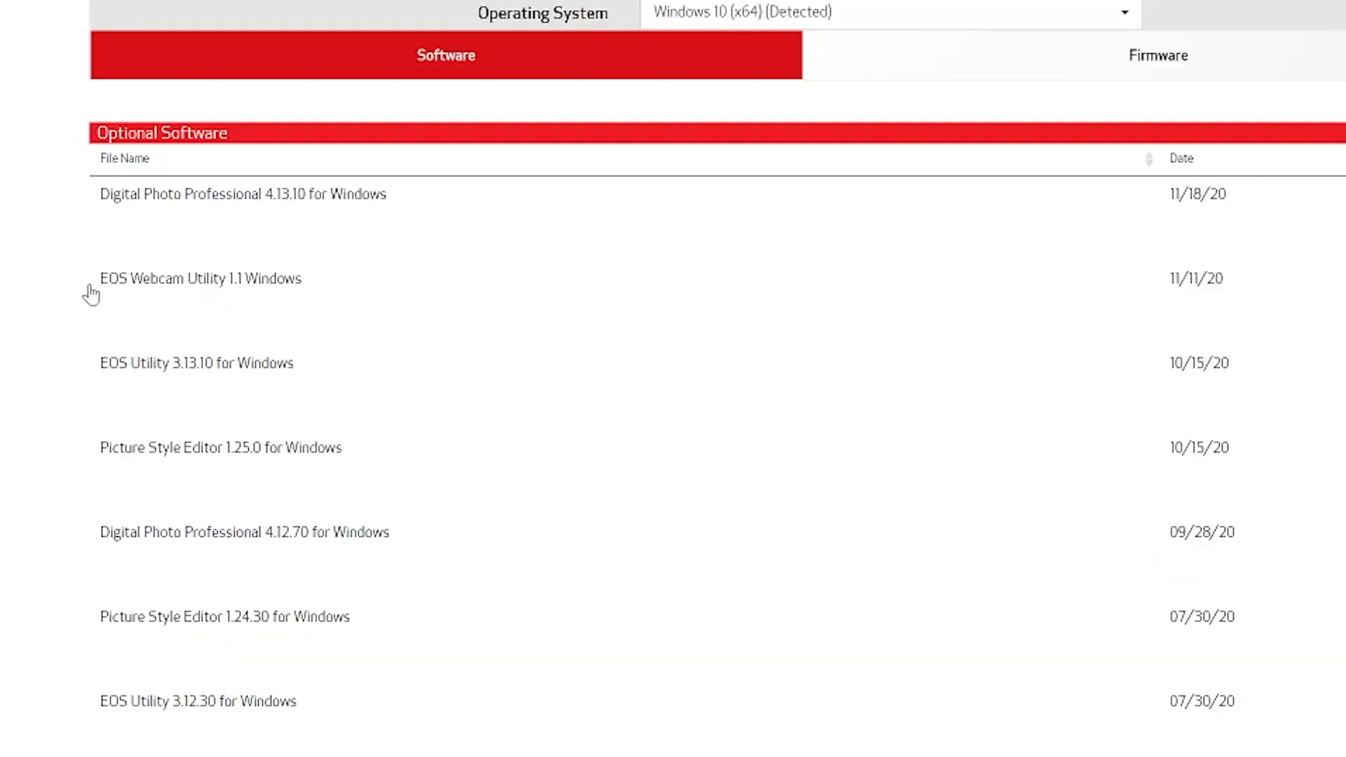
mouse_move(269, 309)
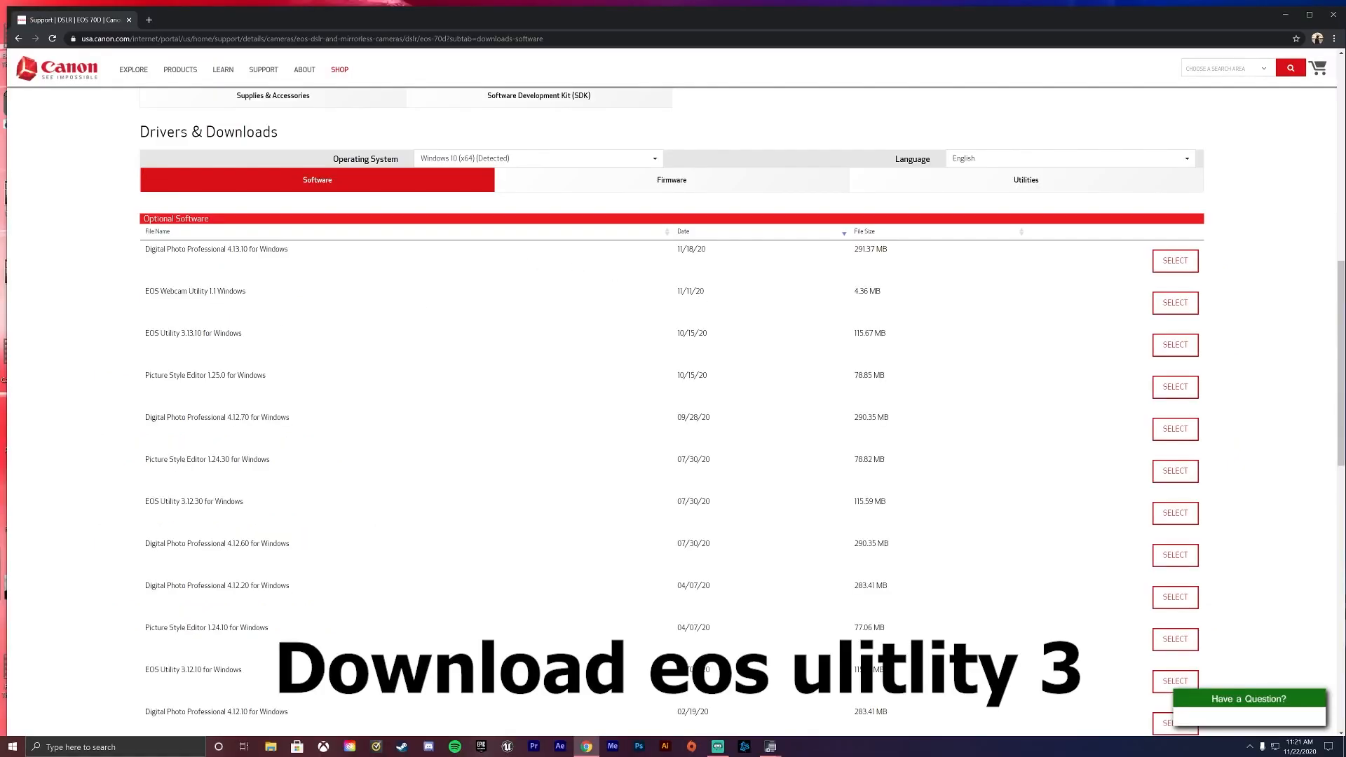
click(1174, 302)
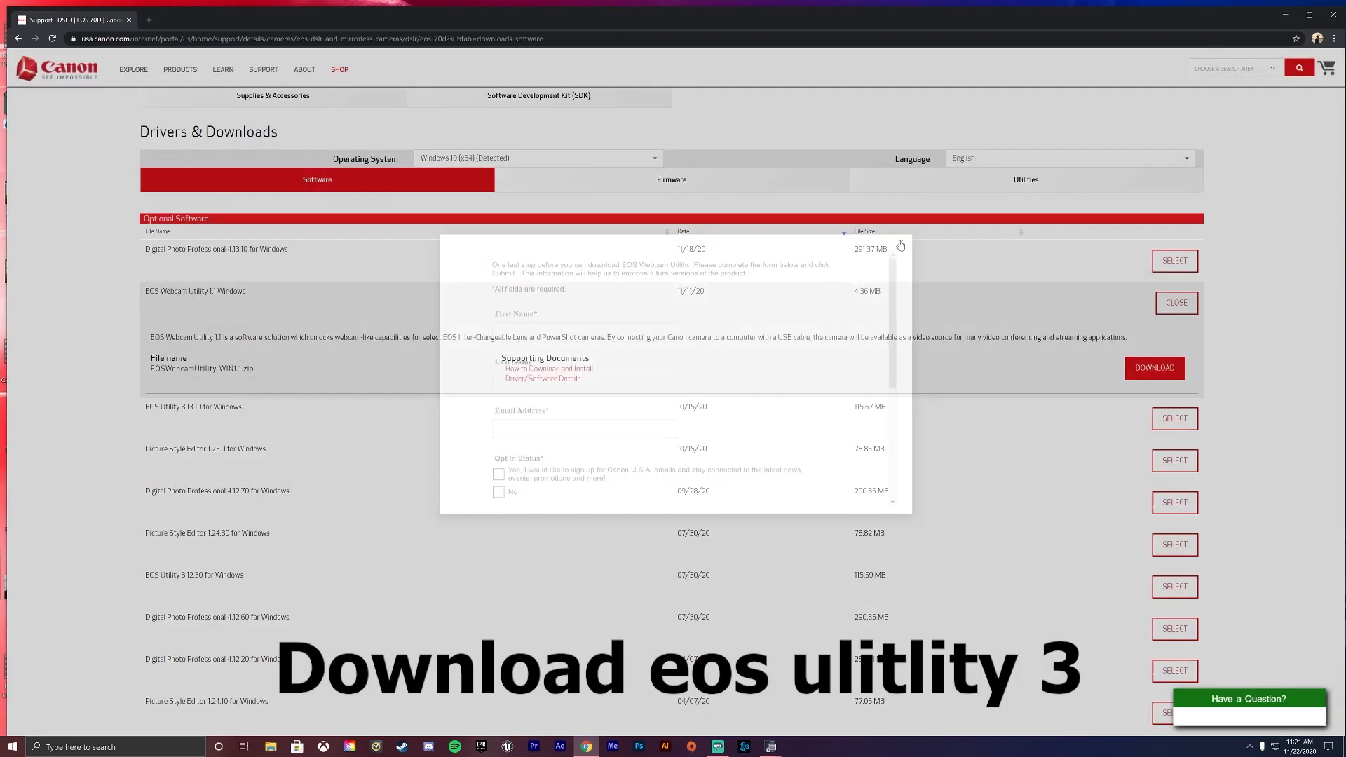
click(900, 246)
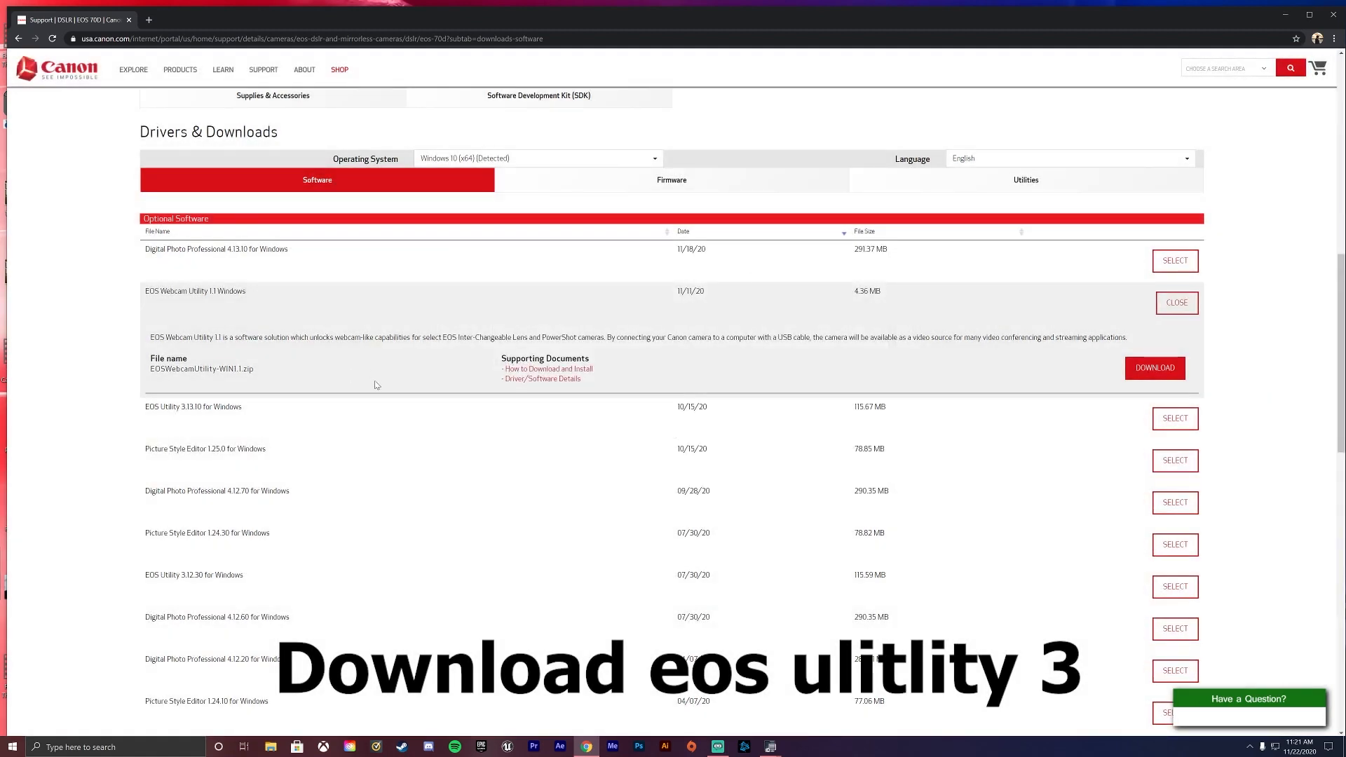
click(1174, 418)
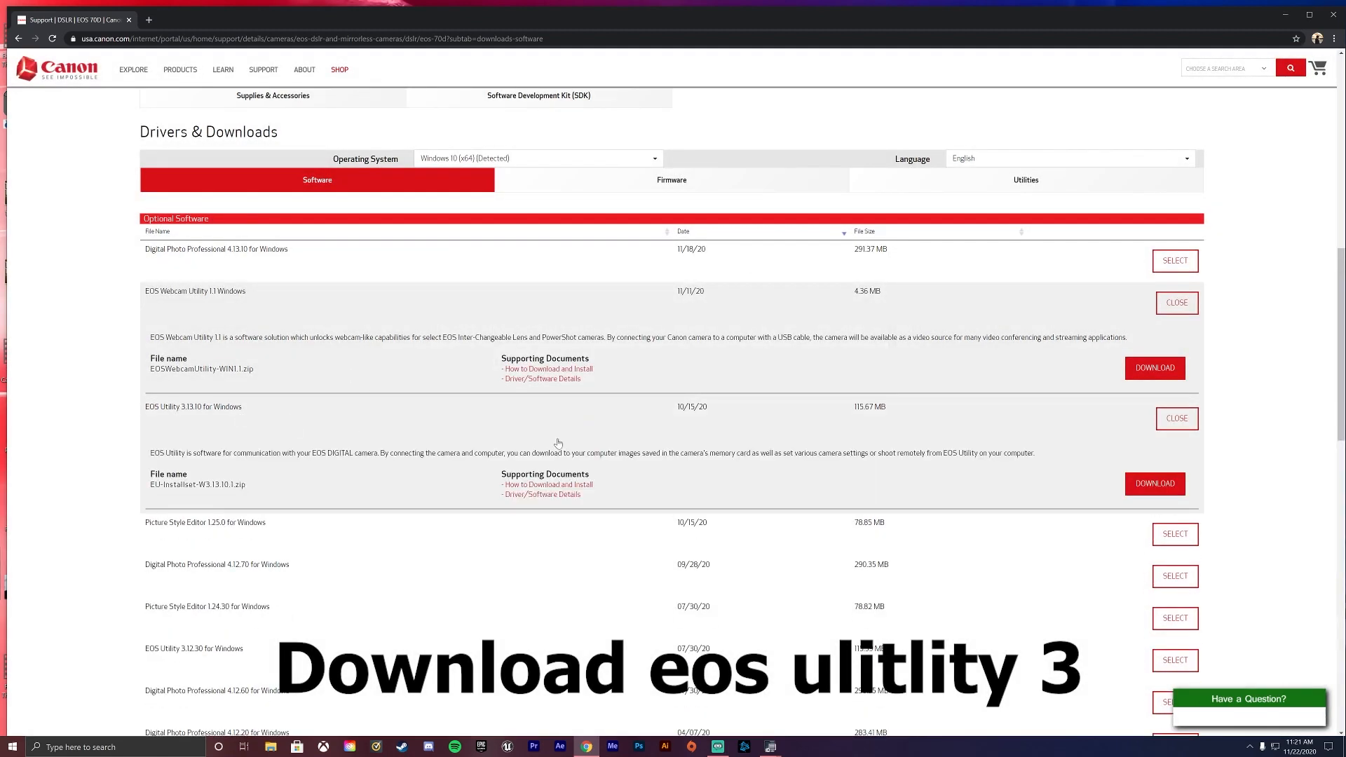
click(1175, 302)
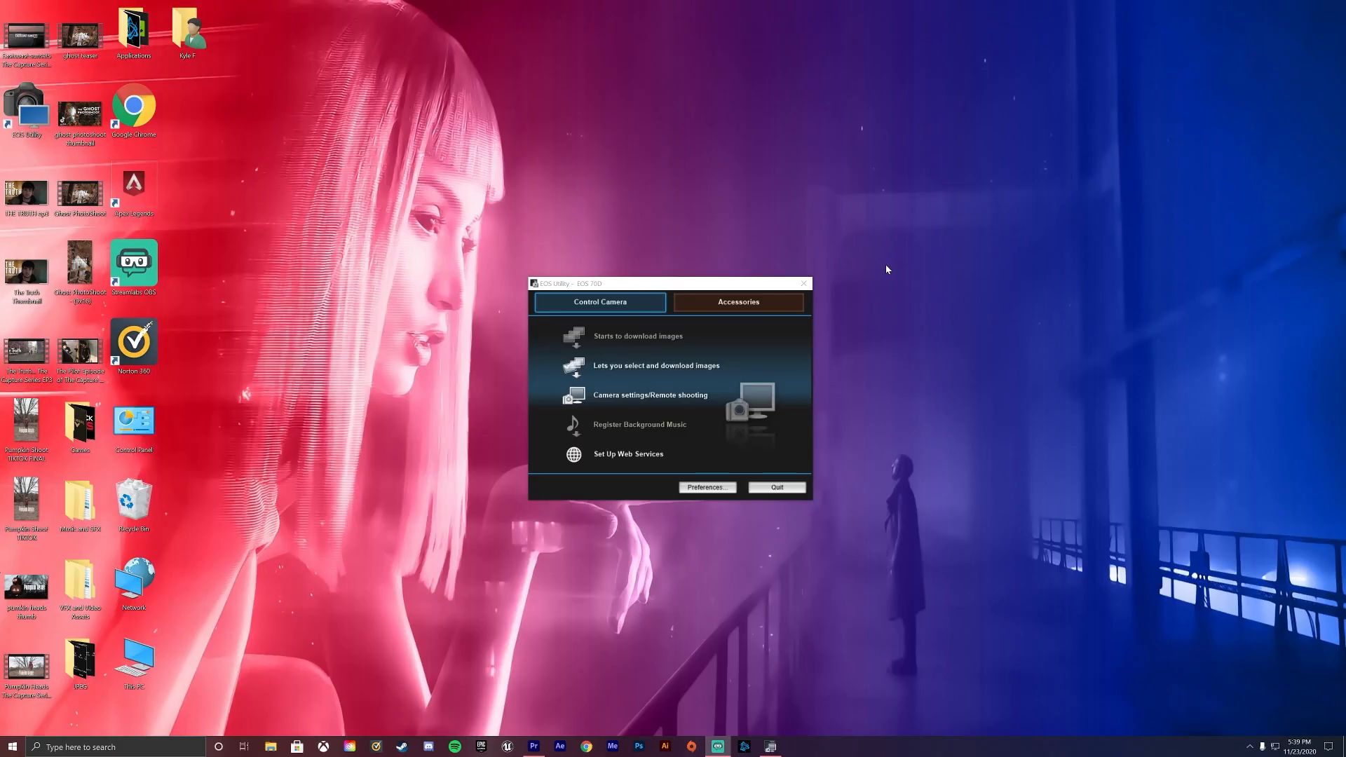
mouse_move(582, 224)
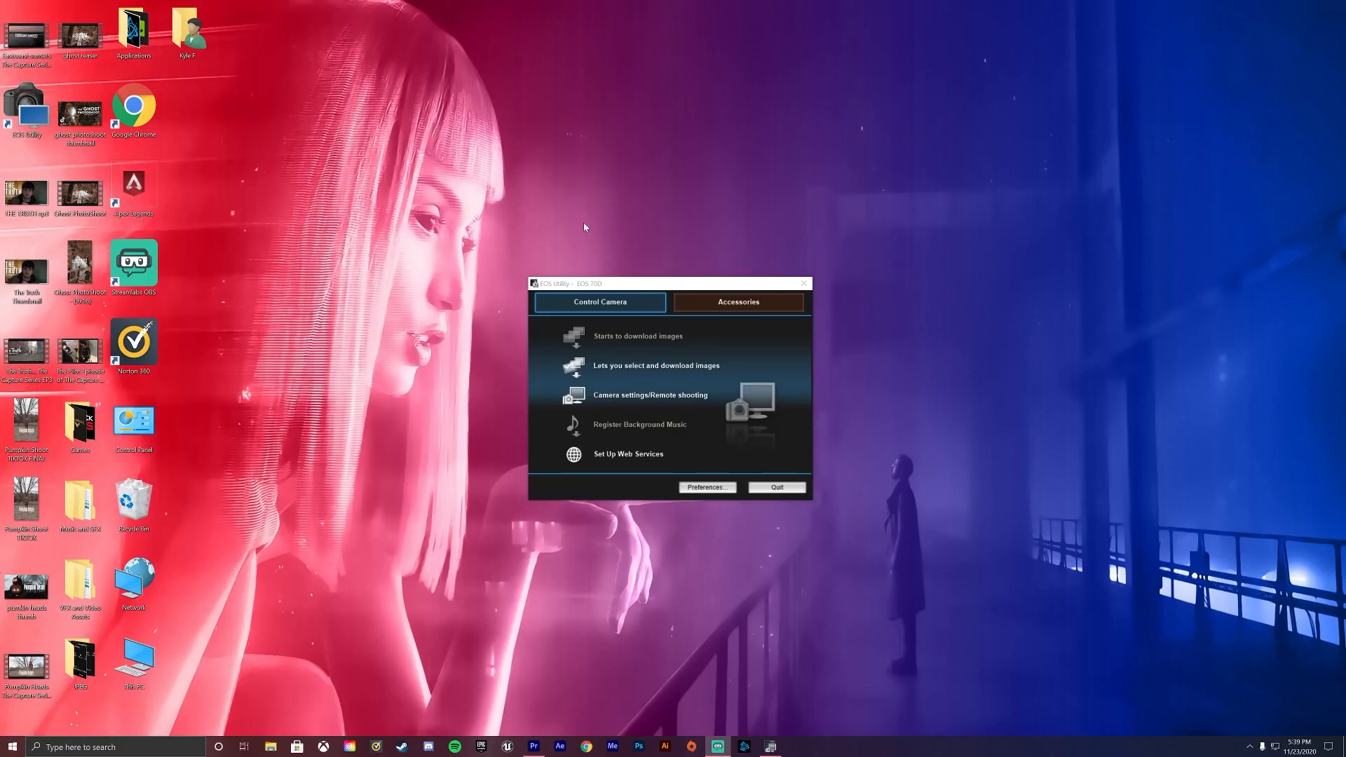
mouse_move(753, 420)
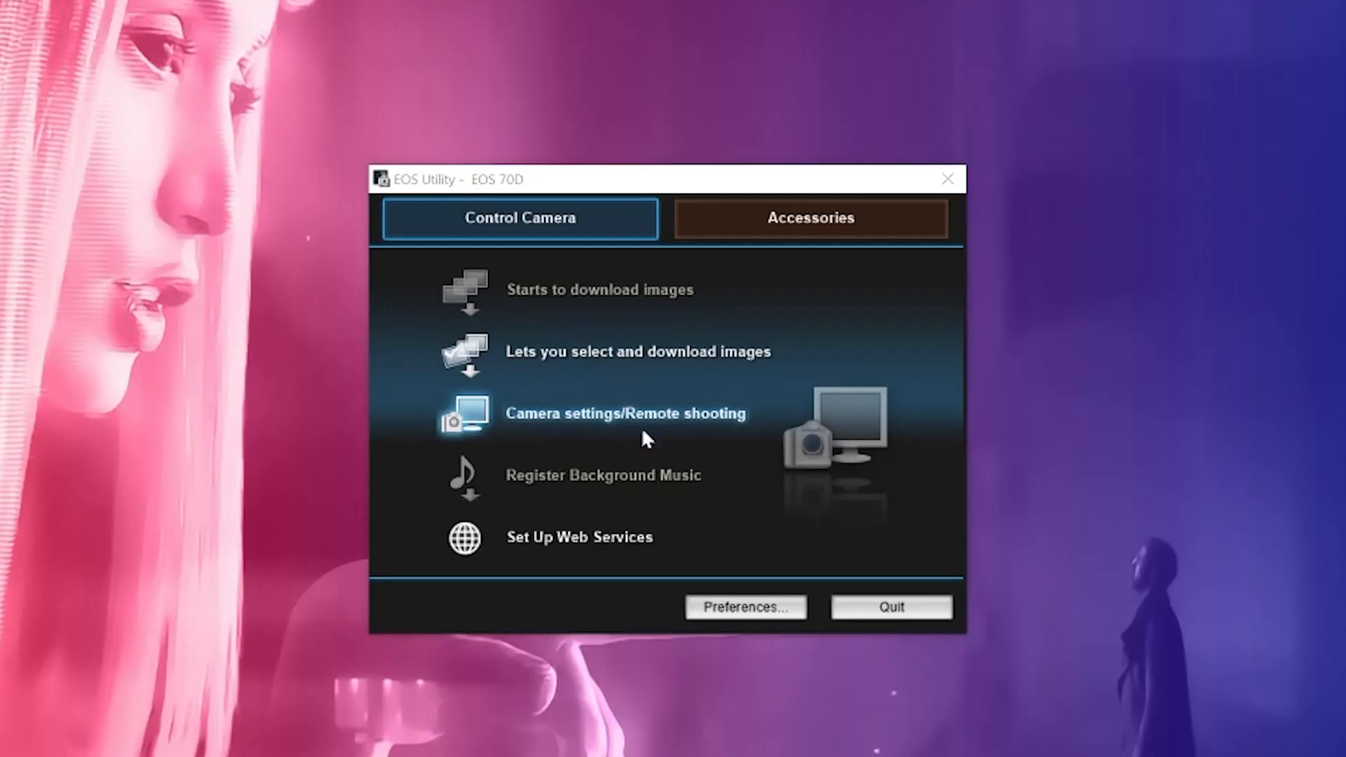
Open Camera settings/Remote shooting in EOS Utility and start Live View shooting on the 70D.
click(947, 179)
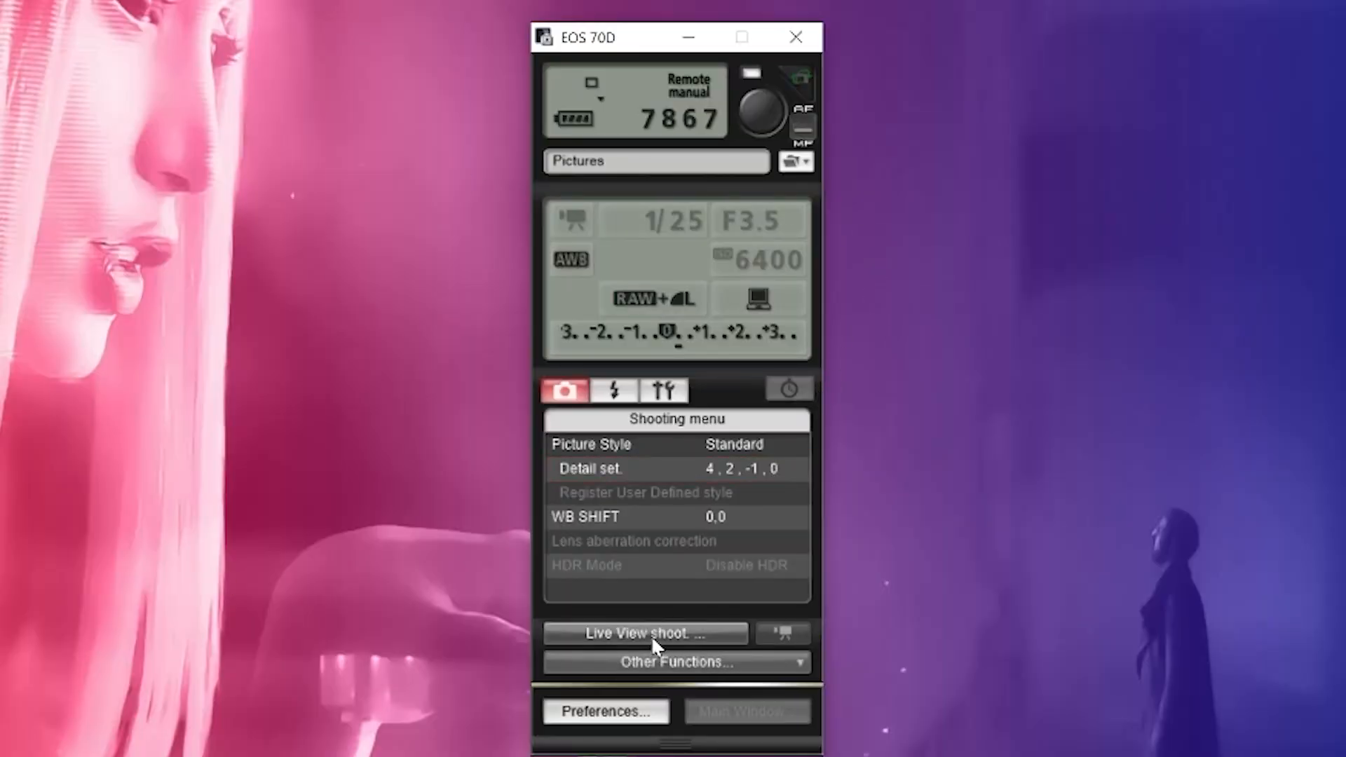
click(643, 634)
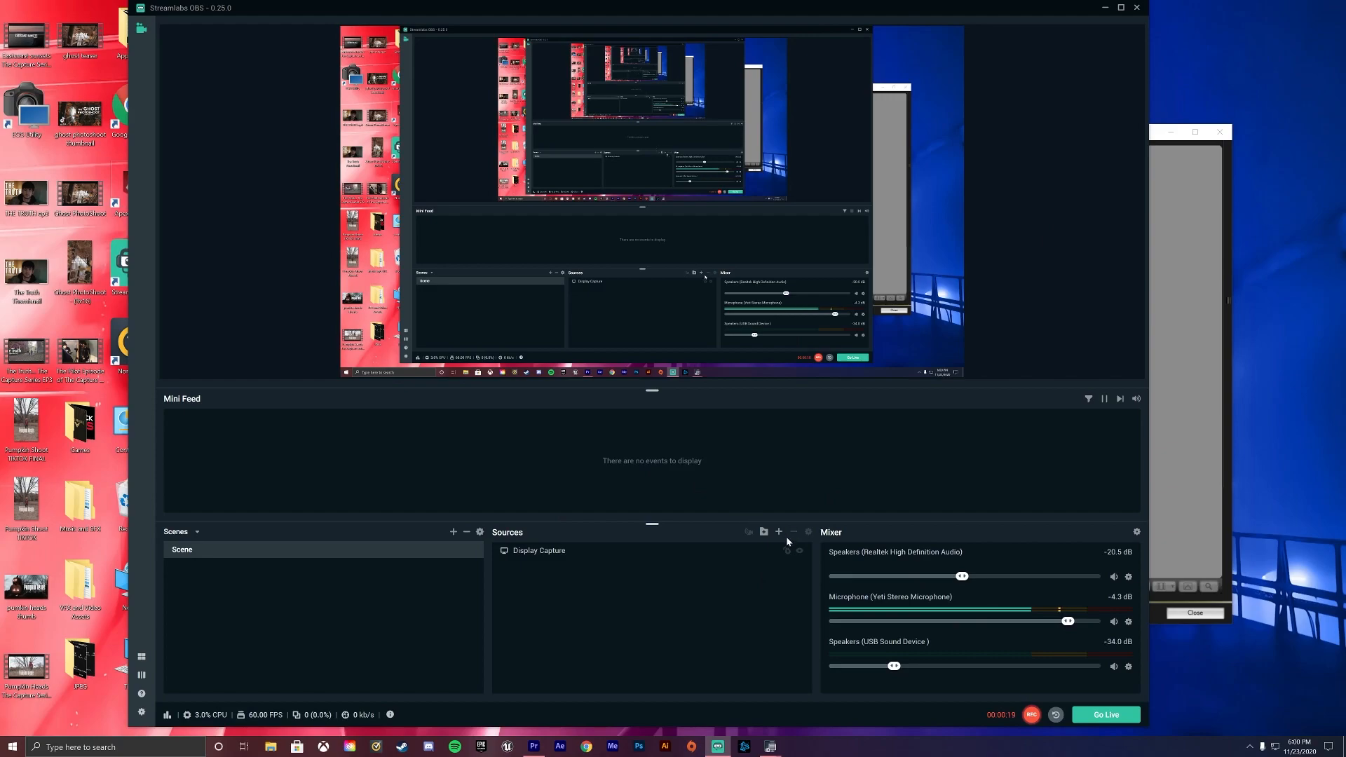
Add a Window Capture source named 'camera' and open its window list to pick EOS Utility's Remote Live View.
click(777, 532)
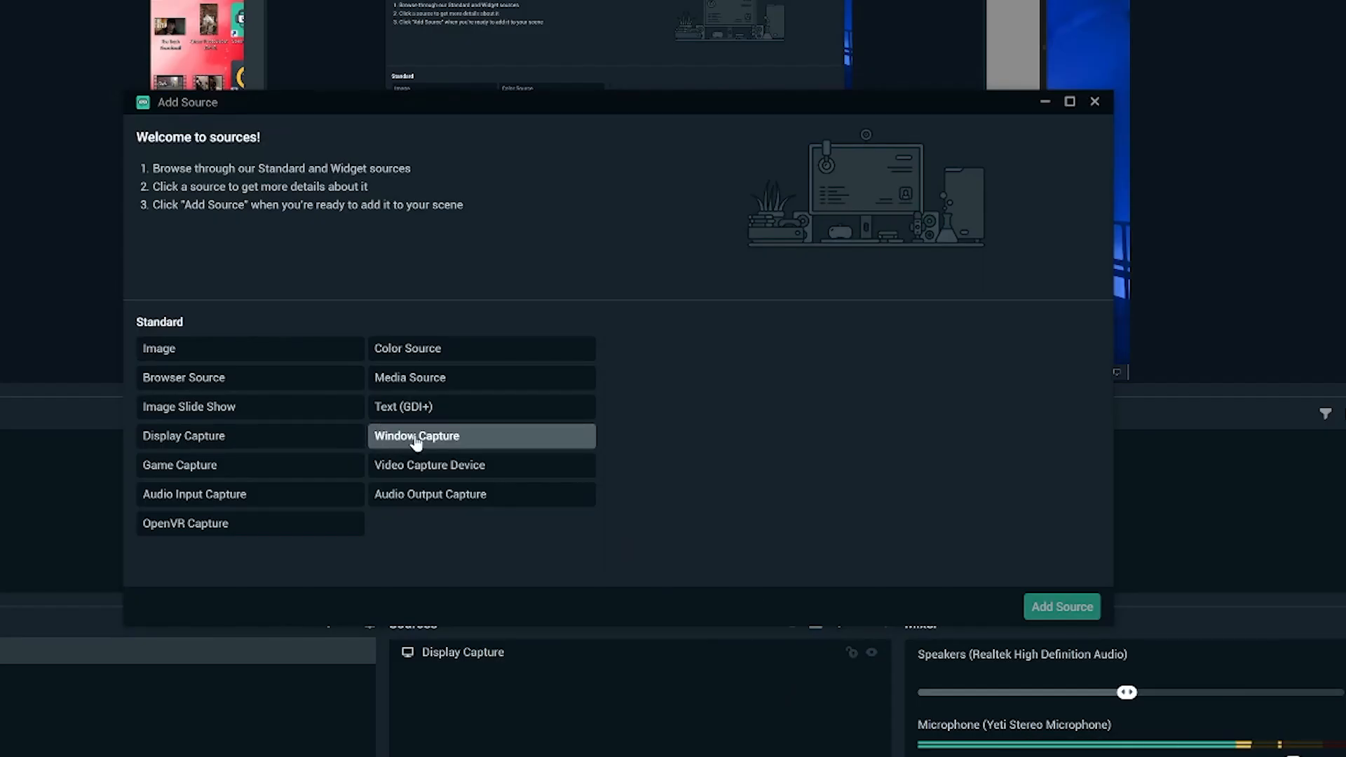
click(417, 435)
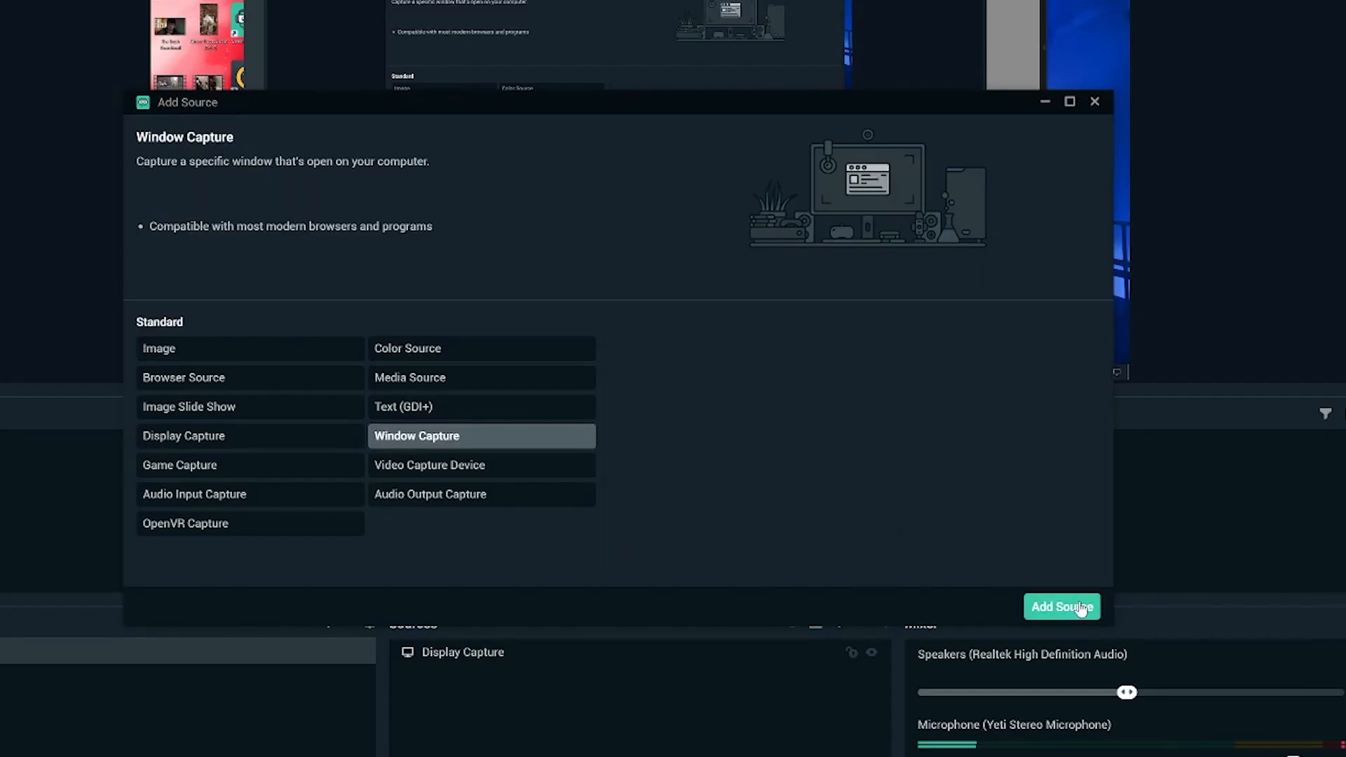
click(1061, 607)
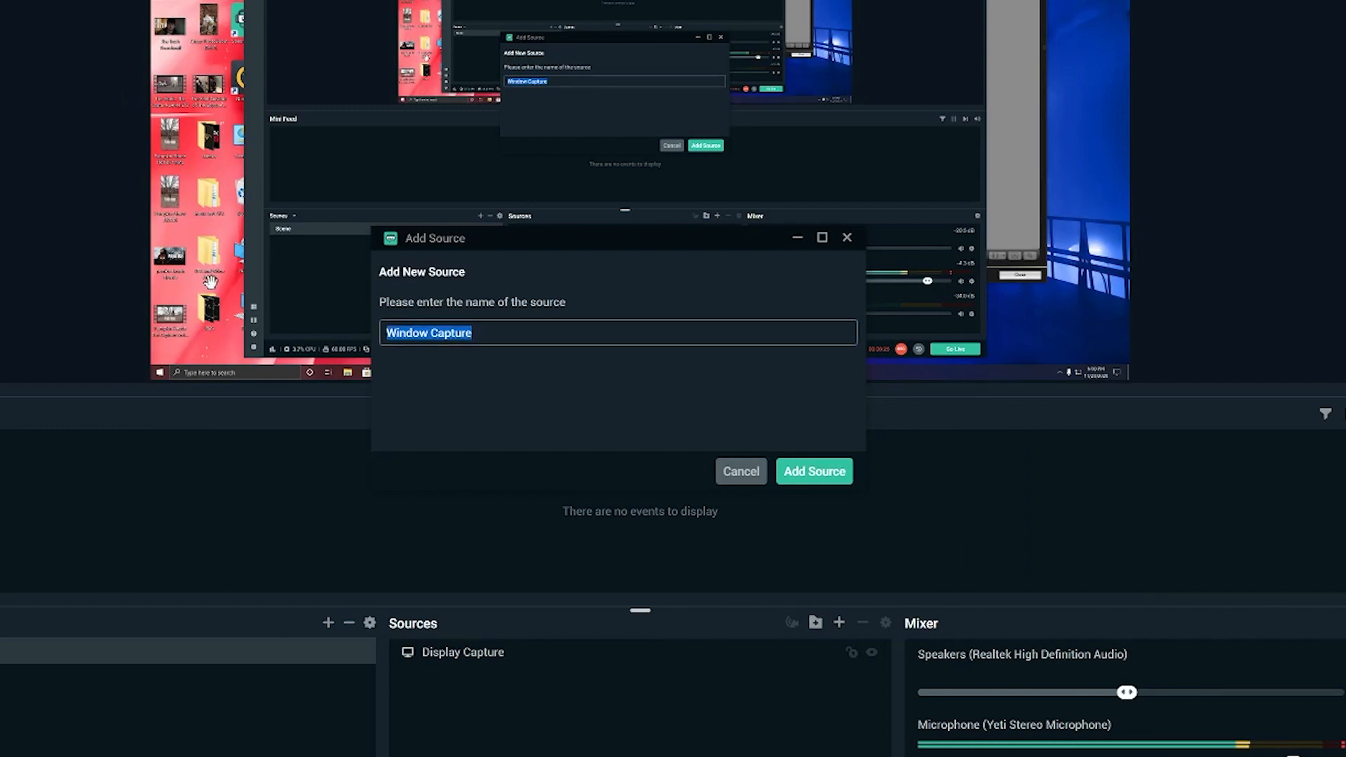
key(Delete)
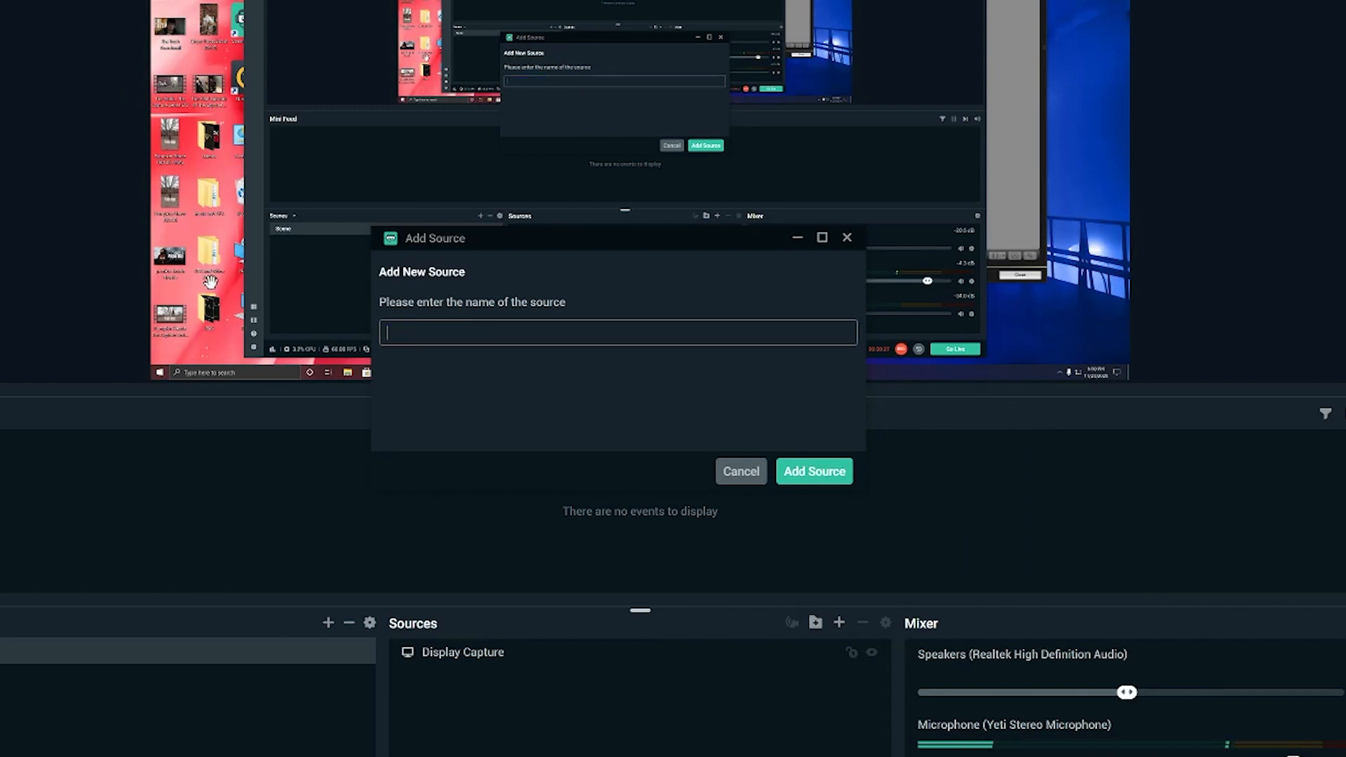
text(camera)
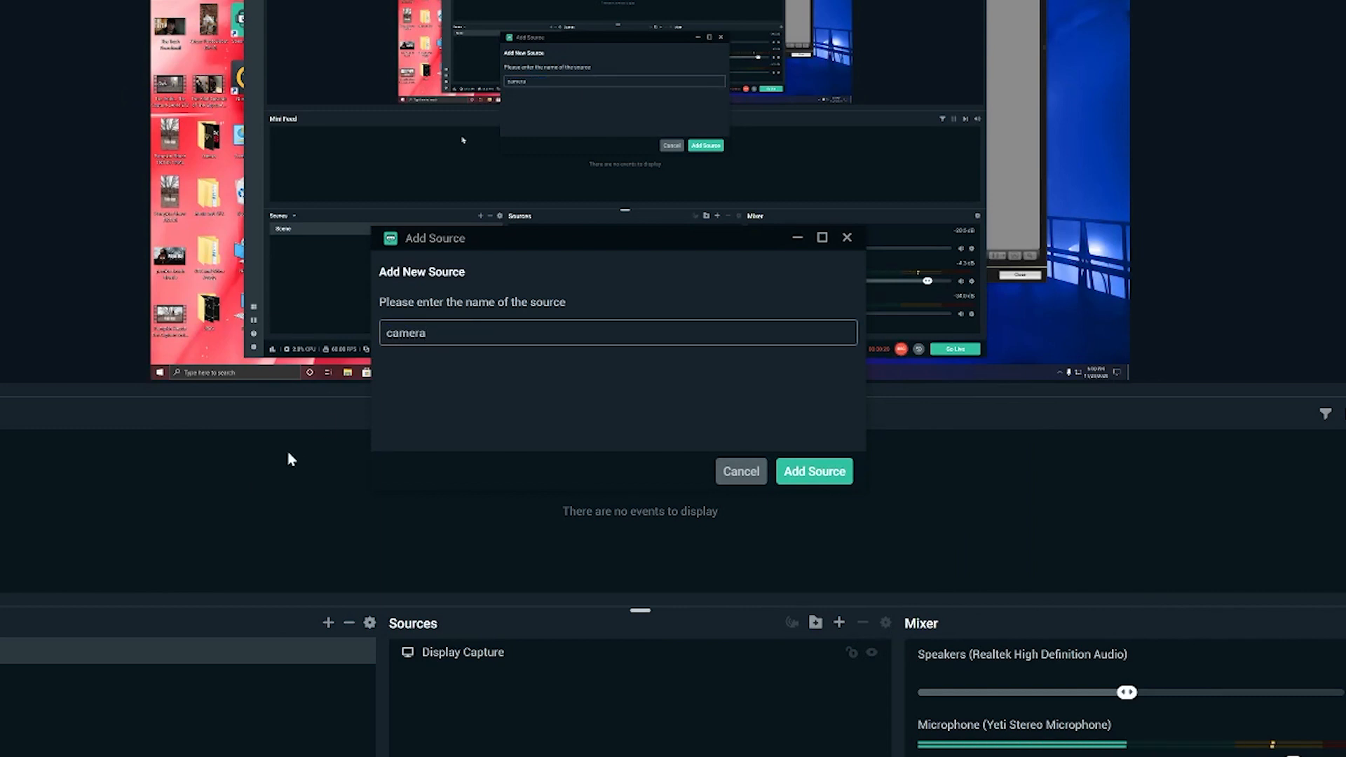
click(812, 470)
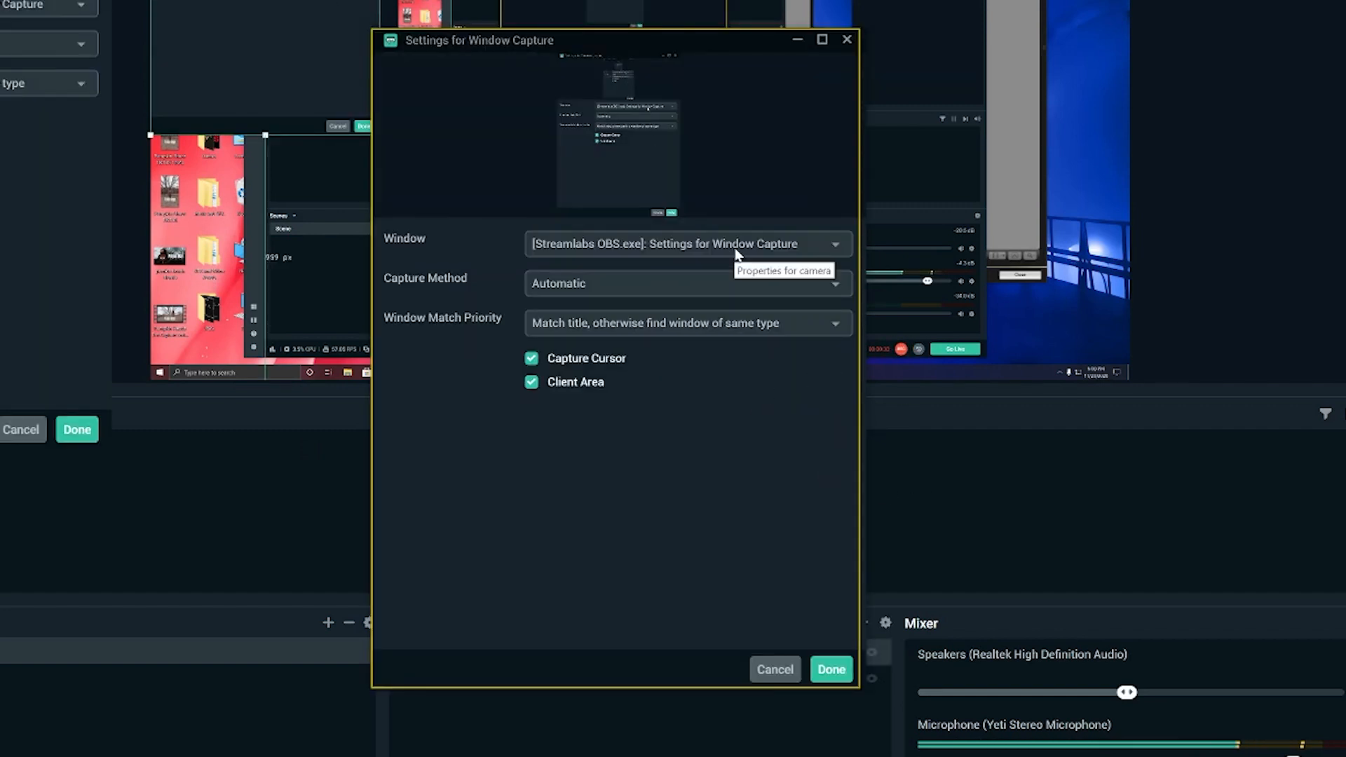
click(685, 243)
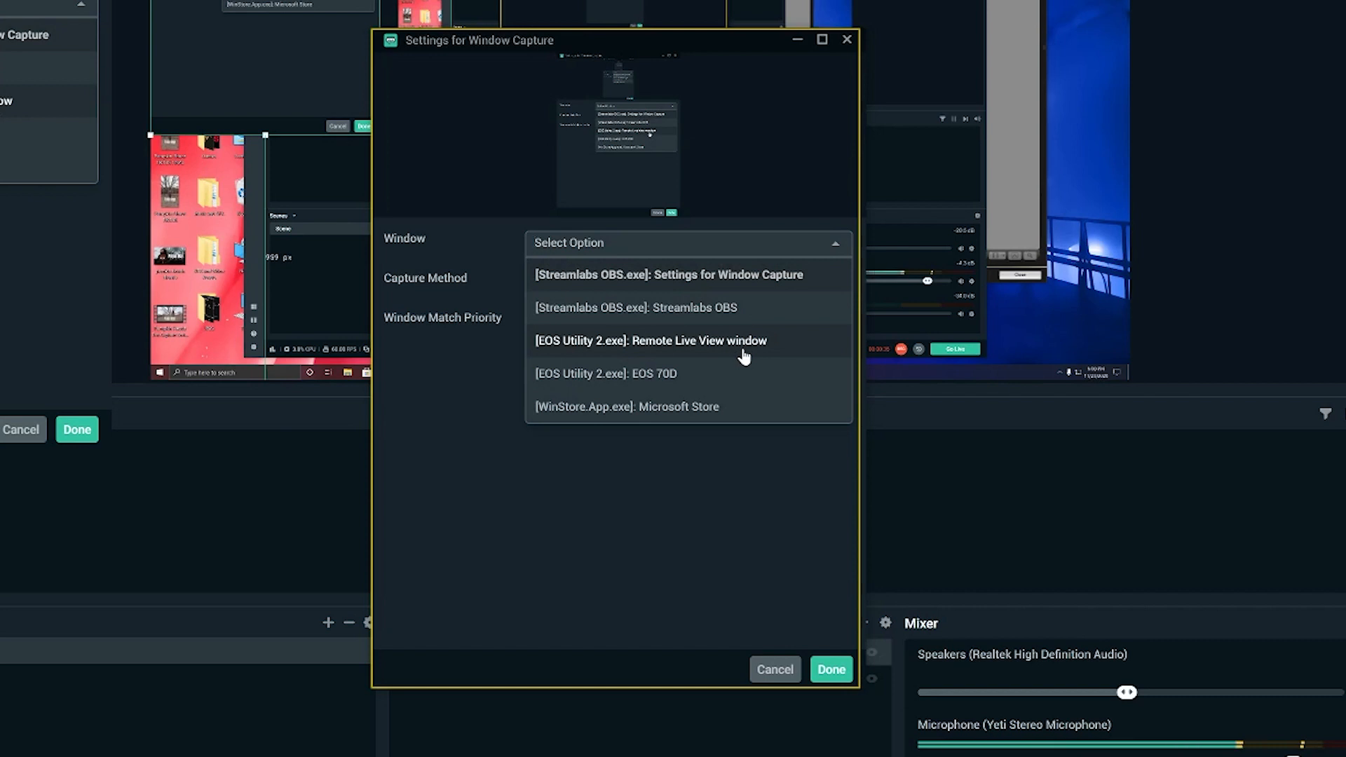
mouse_move(708, 384)
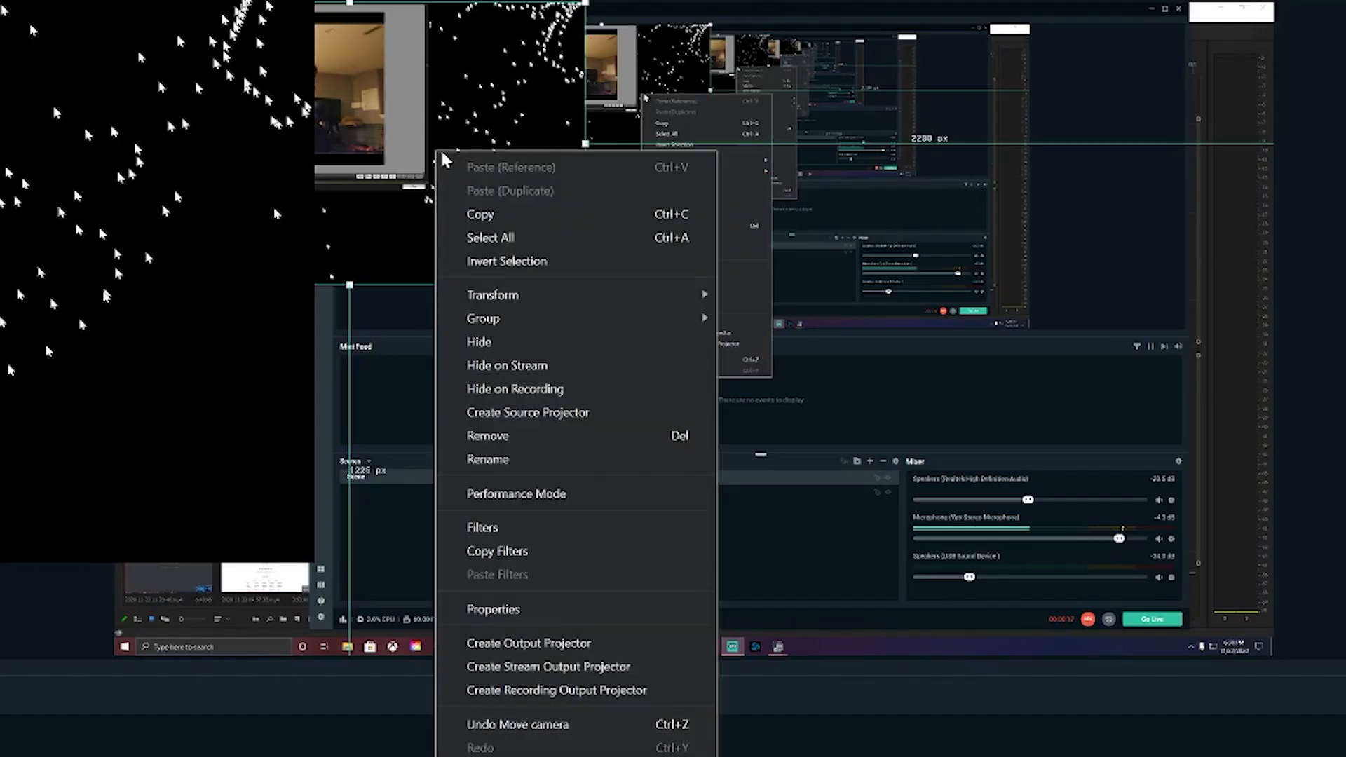
mouse_move(595, 295)
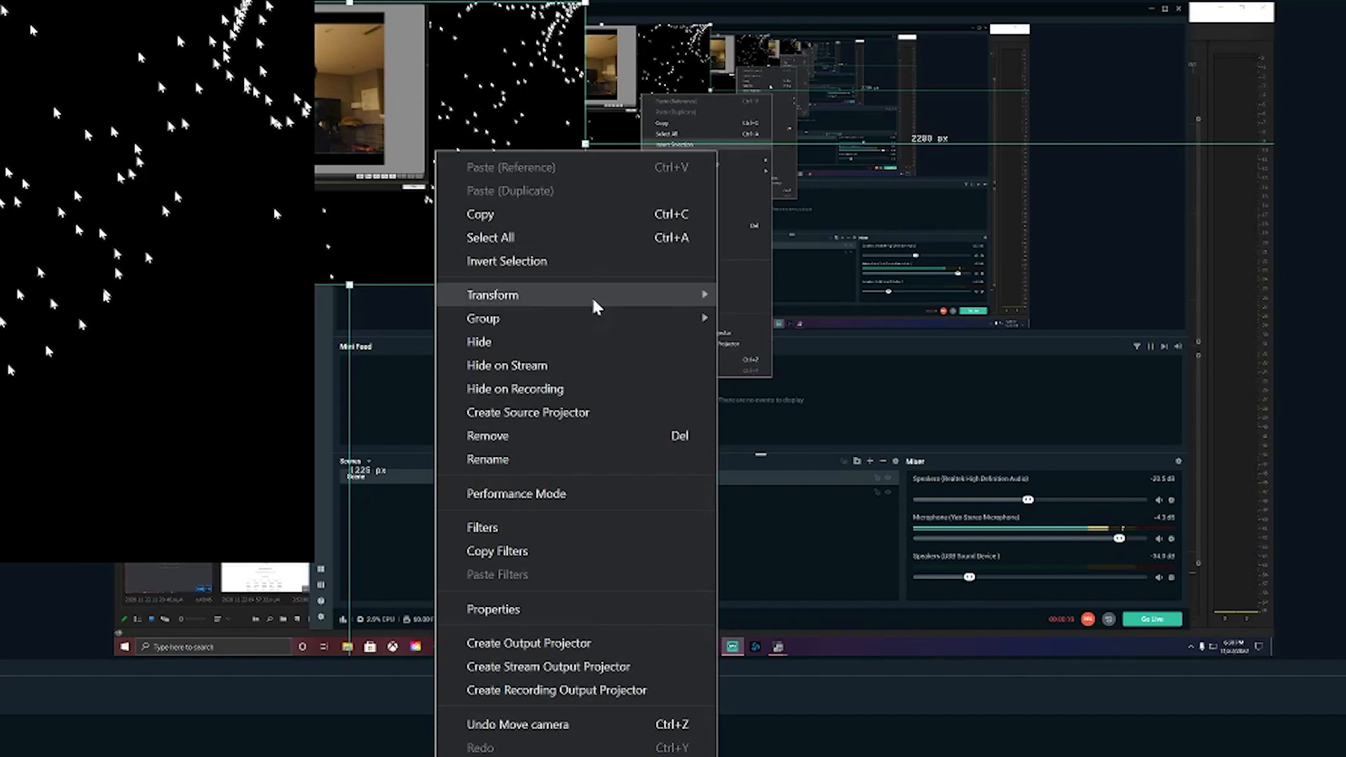
mouse_move(597, 294)
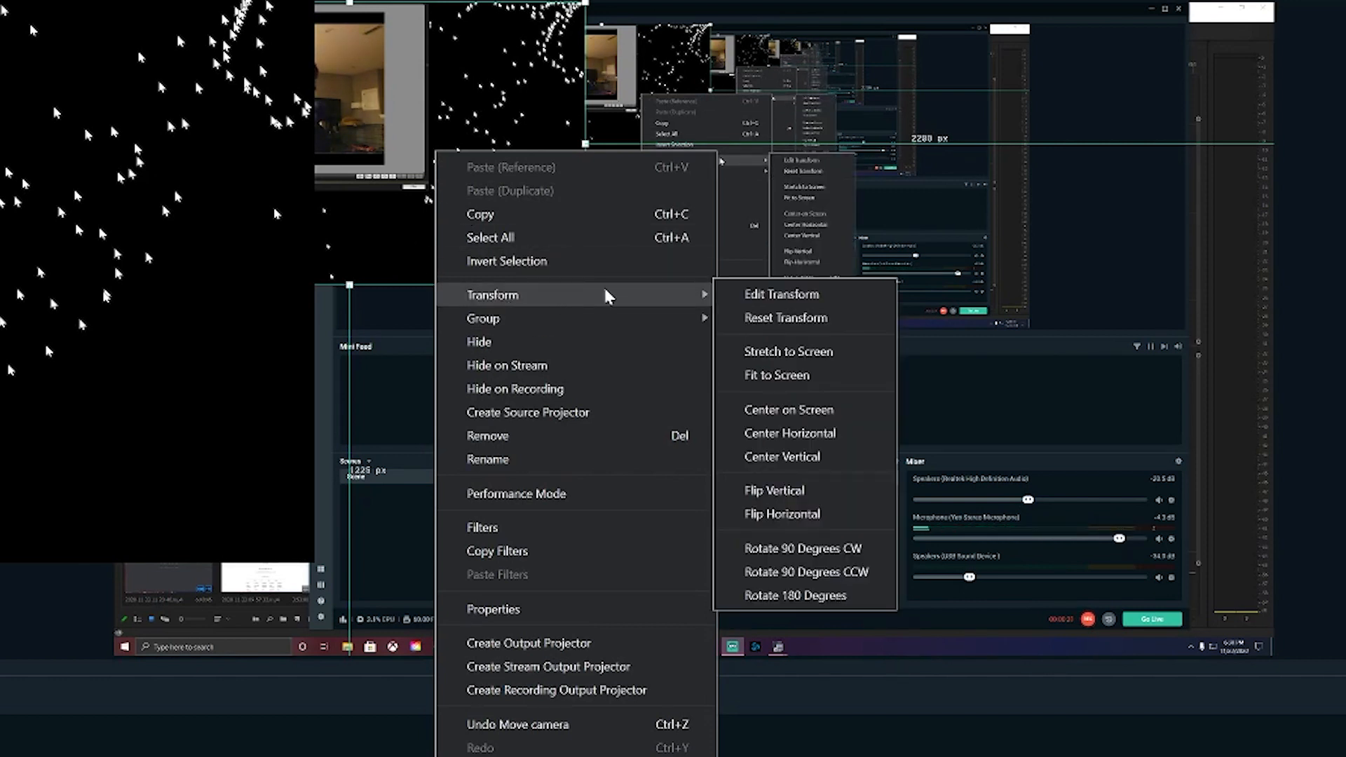
mouse_move(804, 299)
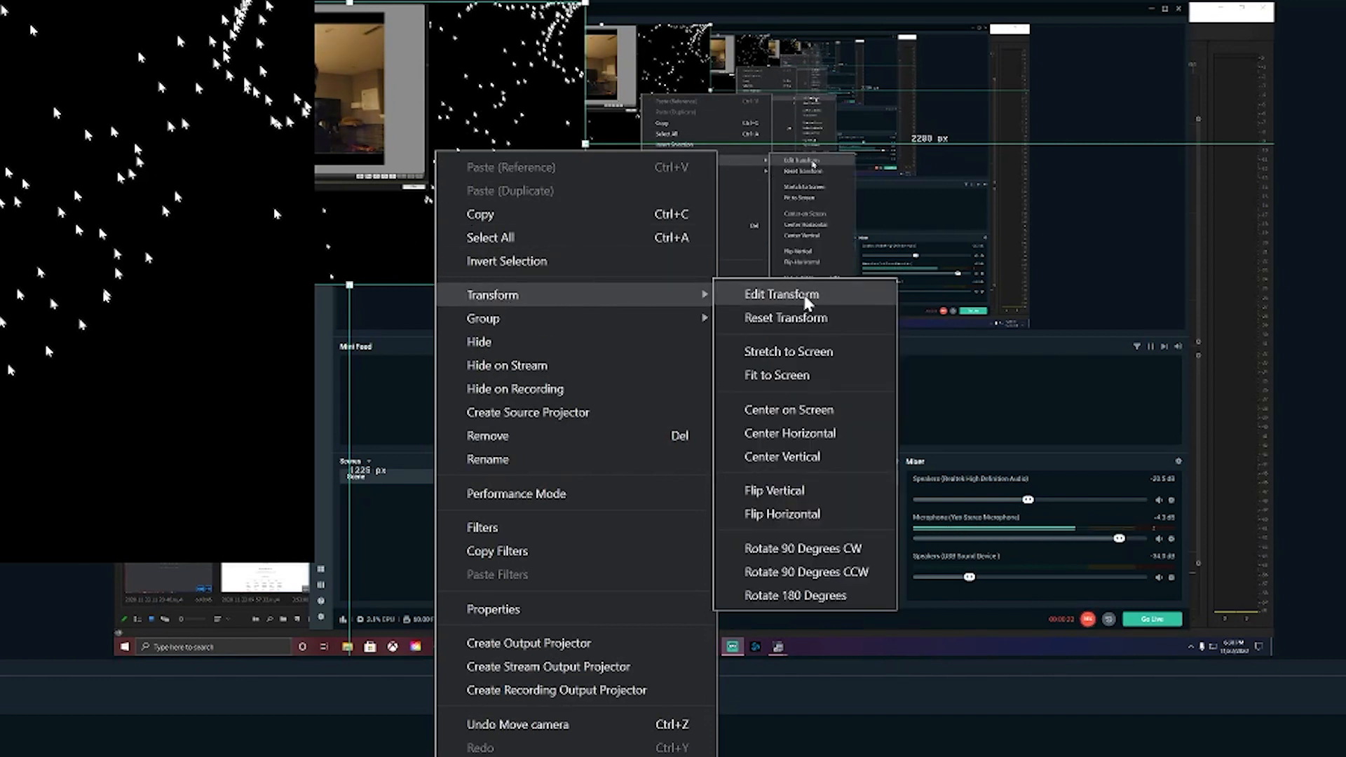
Open Edit Transform for the camera source to crop Left 500, Right 1000, Top 180, Bottom 650.
click(780, 293)
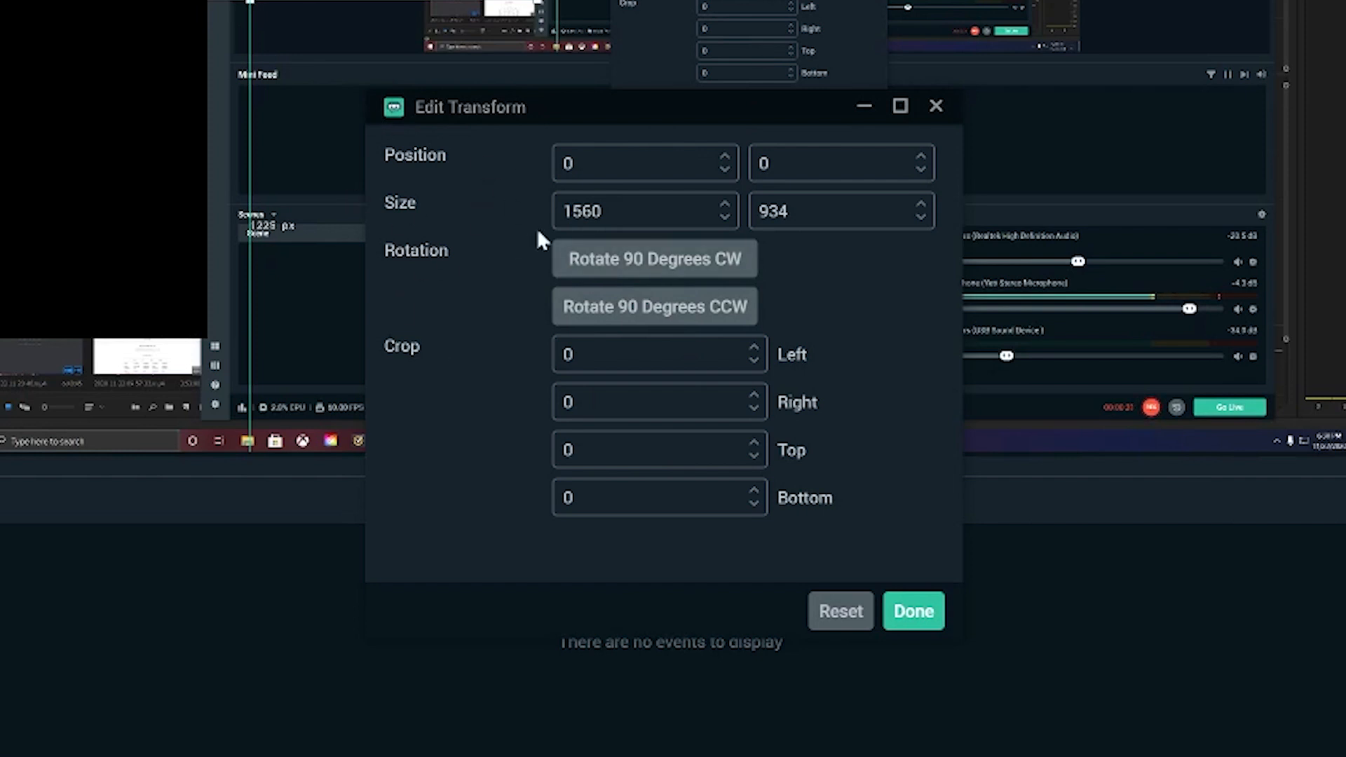
mouse_move(397, 355)
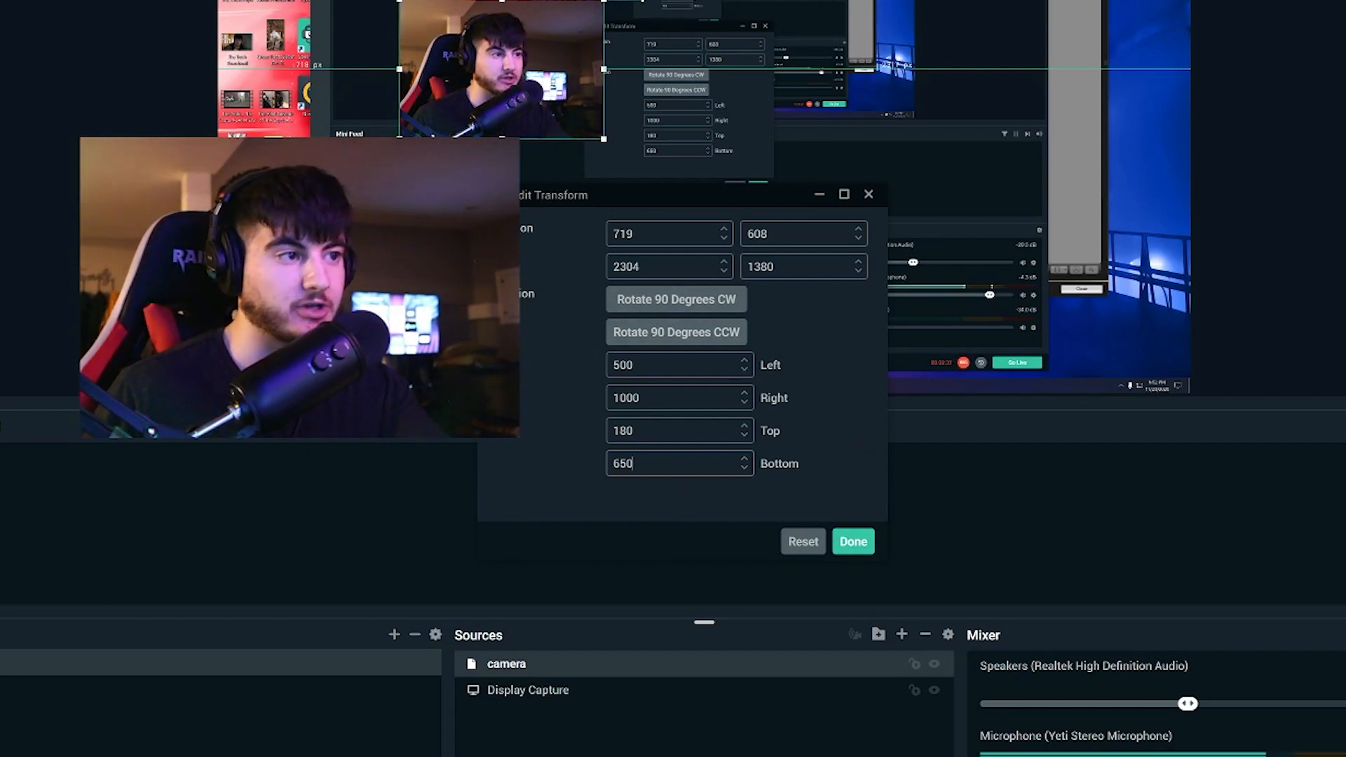
Confirm the crop, then reopen Edit Transform and apply Left crop 600 and size 1405×961.
click(852, 541)
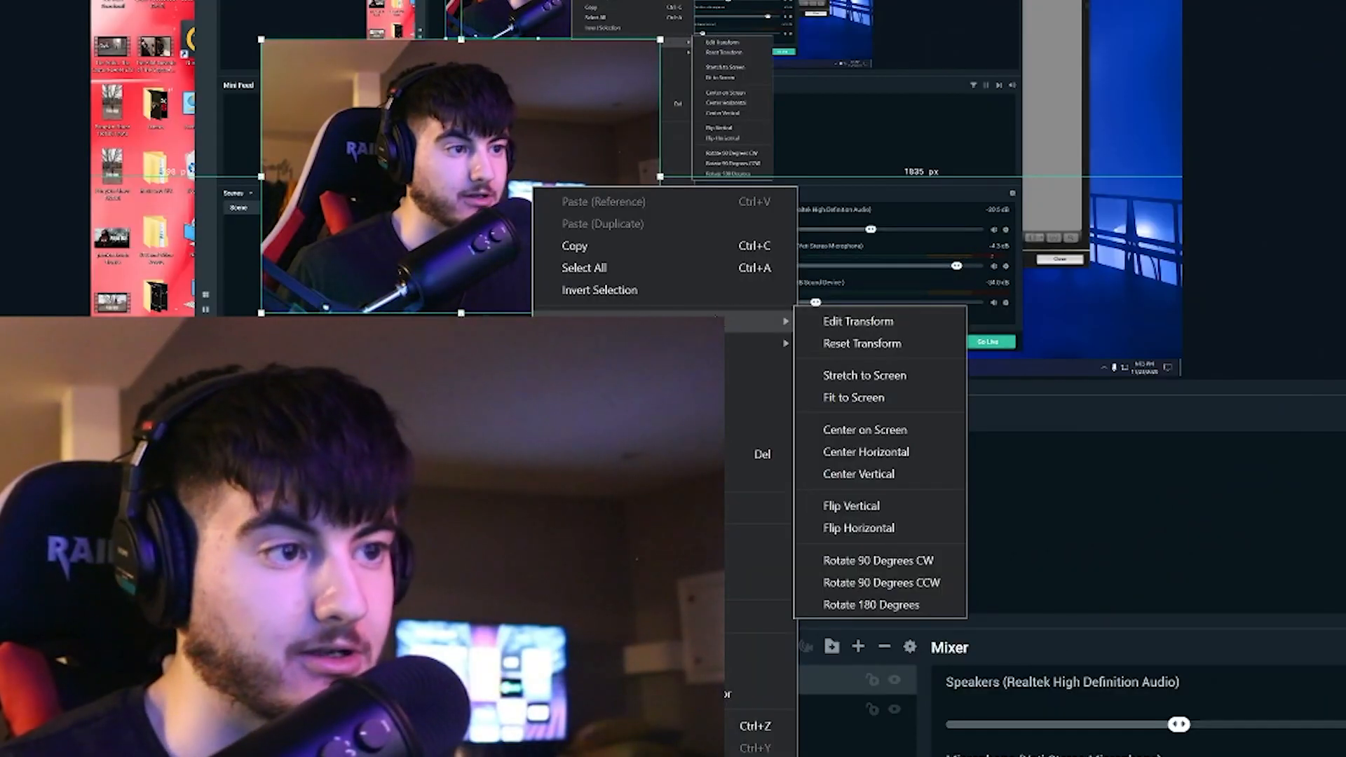
click(857, 321)
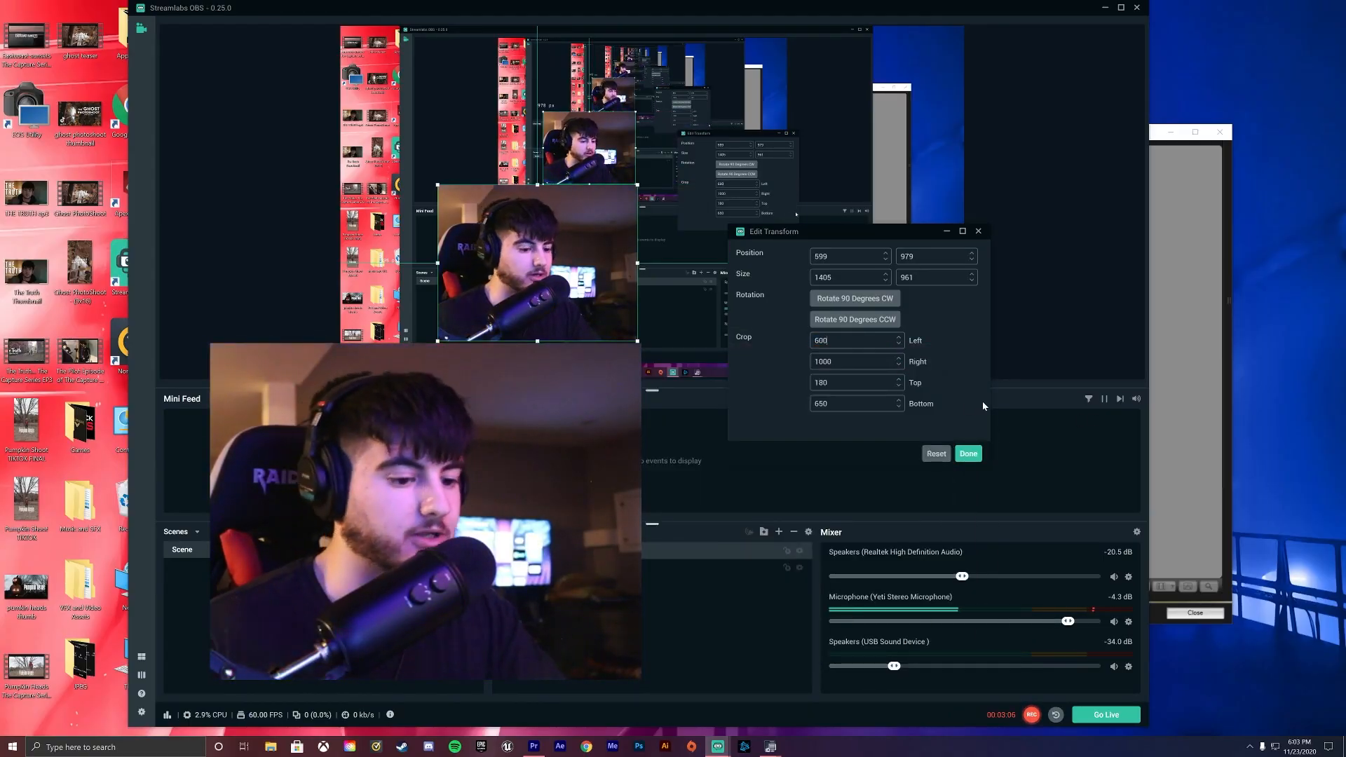
click(968, 453)
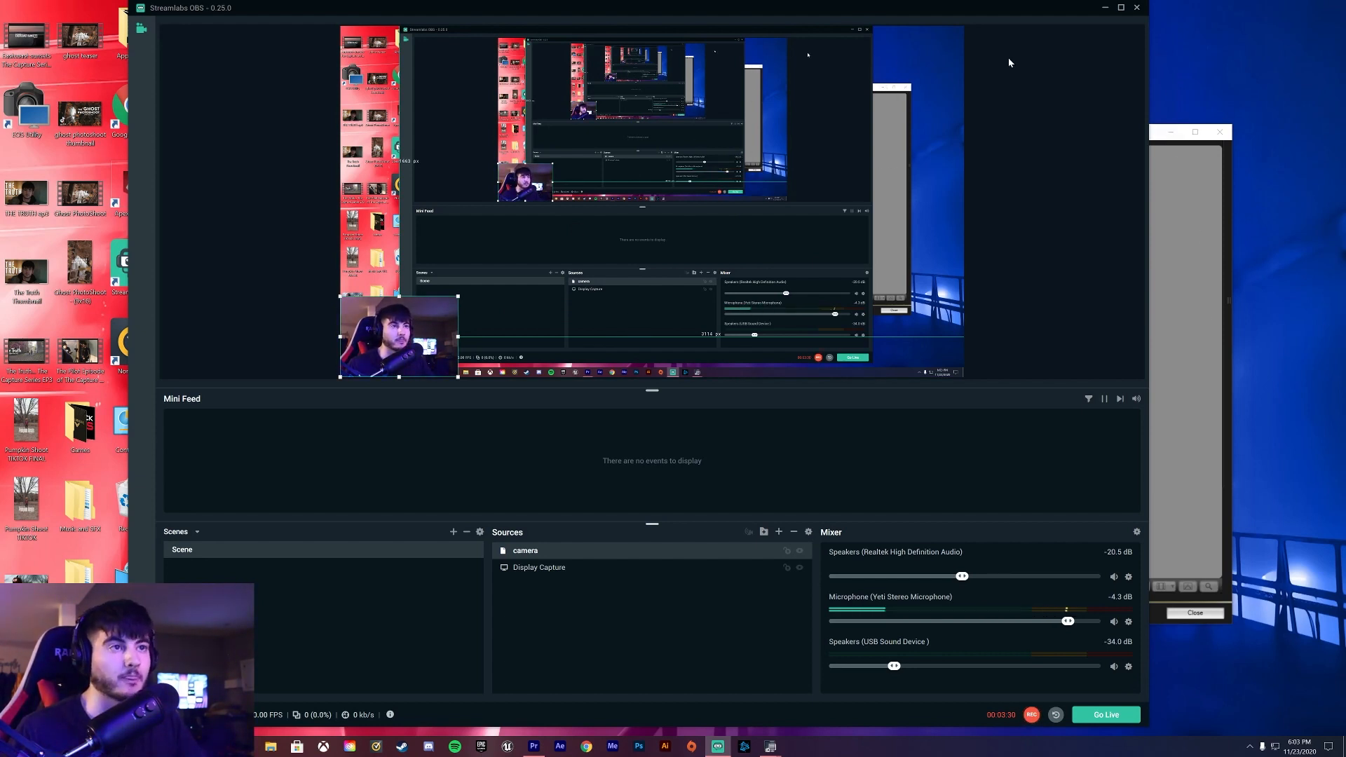
mouse_move(558, 440)
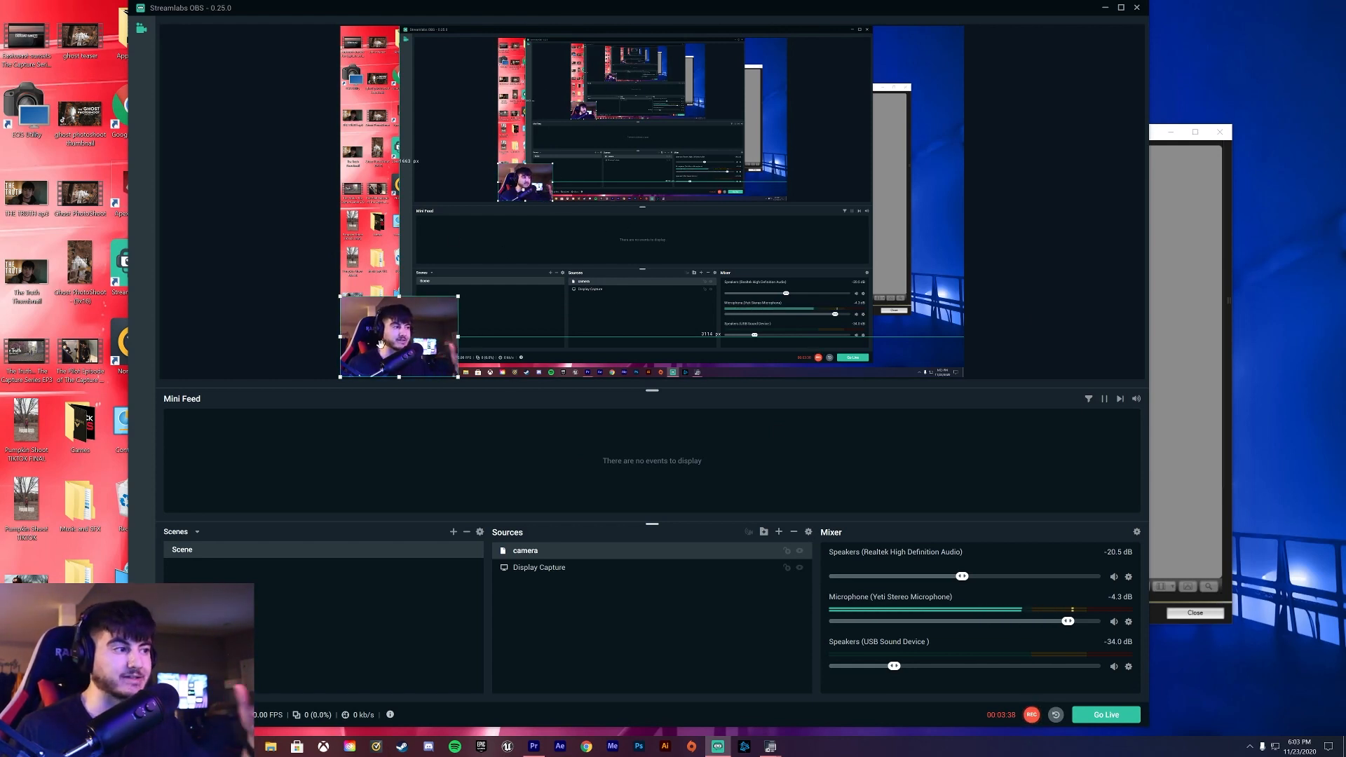
mouse_move(631, 338)
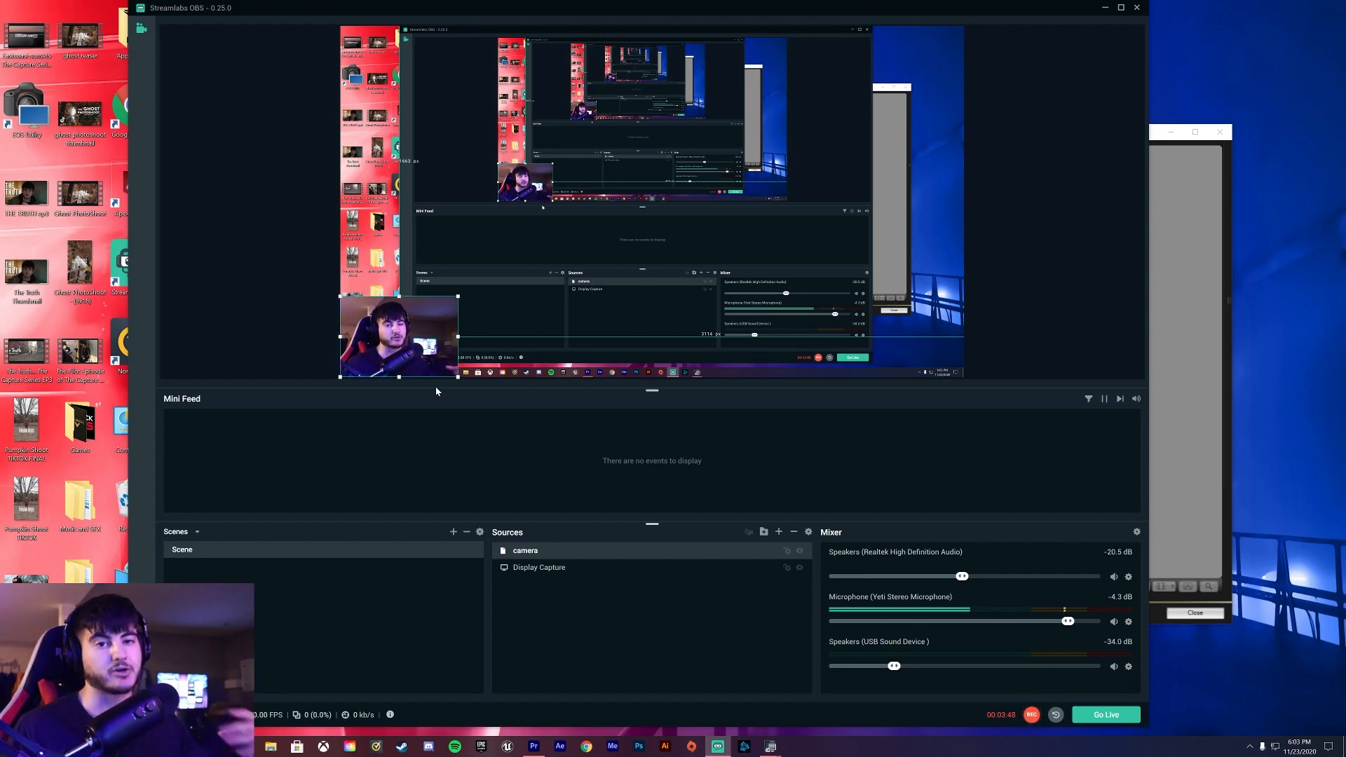
mouse_move(934, 278)
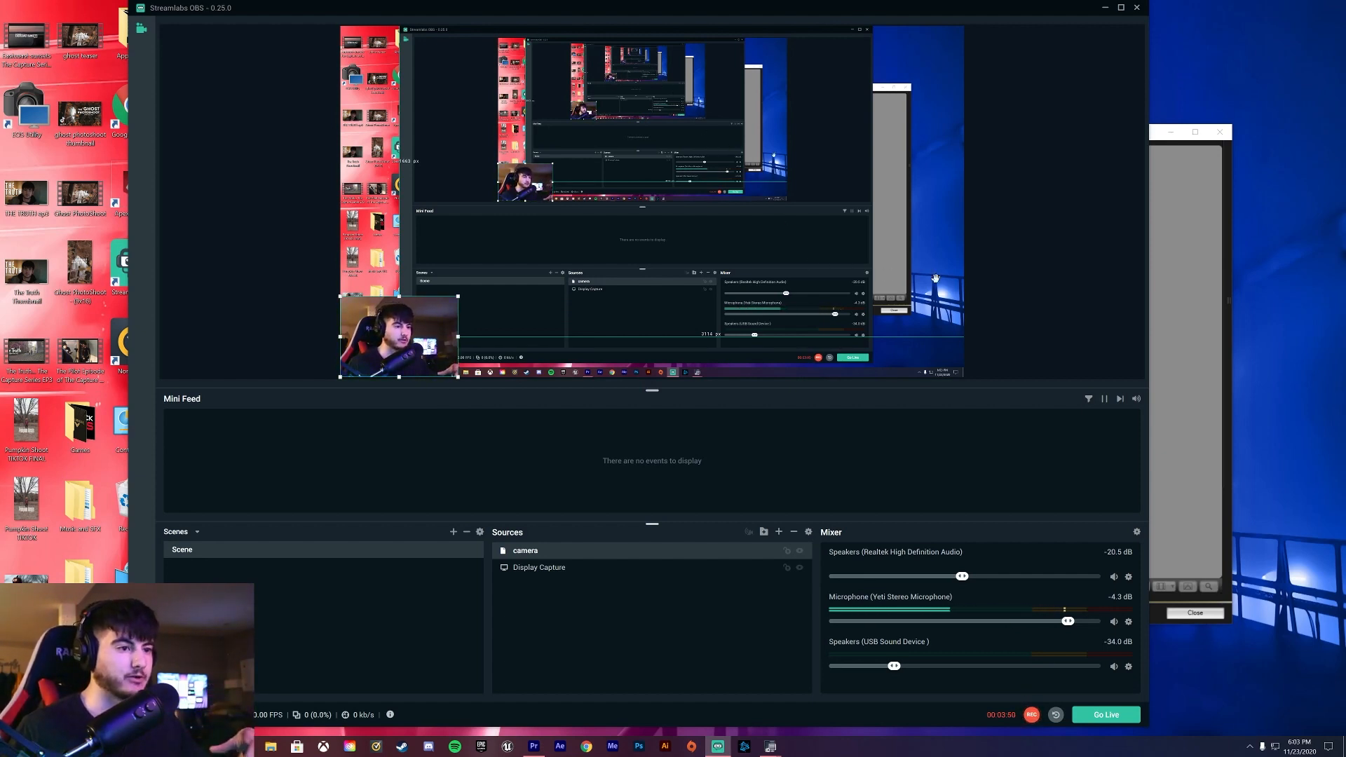